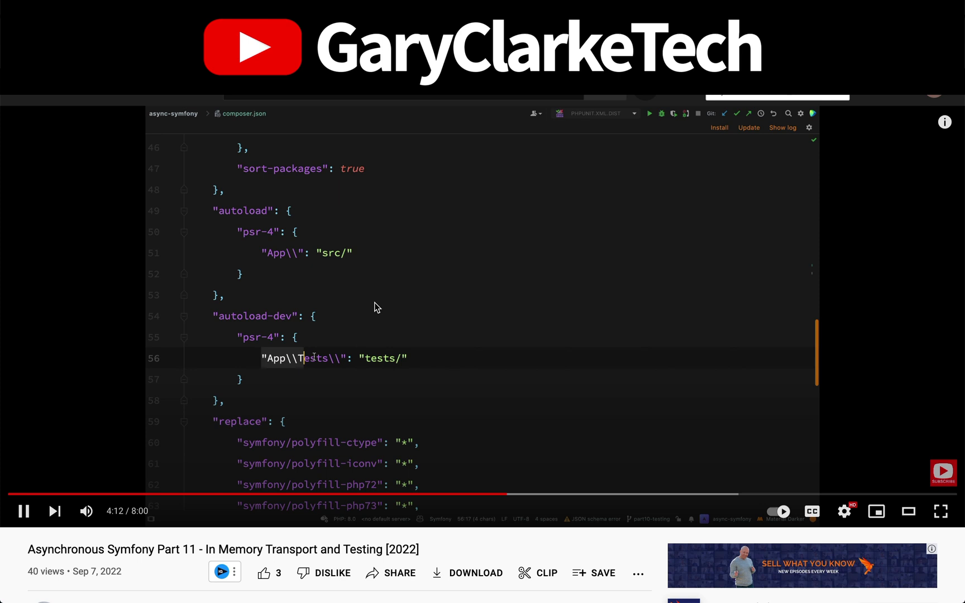
# Read through tests/PerformanceCounterTest.php's test methods from top to bottom
pyautogui.click(843, 510)
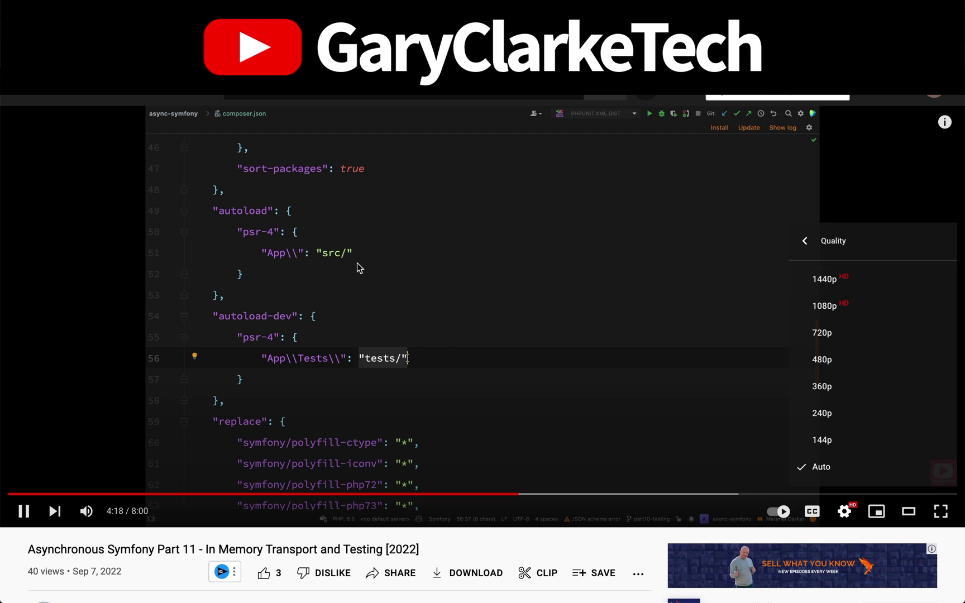
pyautogui.scroll(-3)
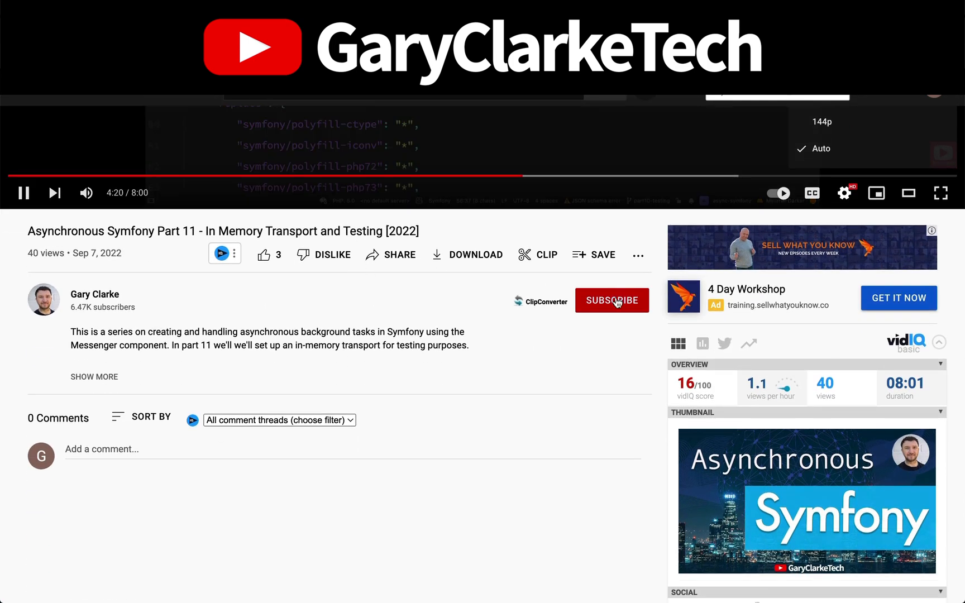
pyautogui.click(611, 301)
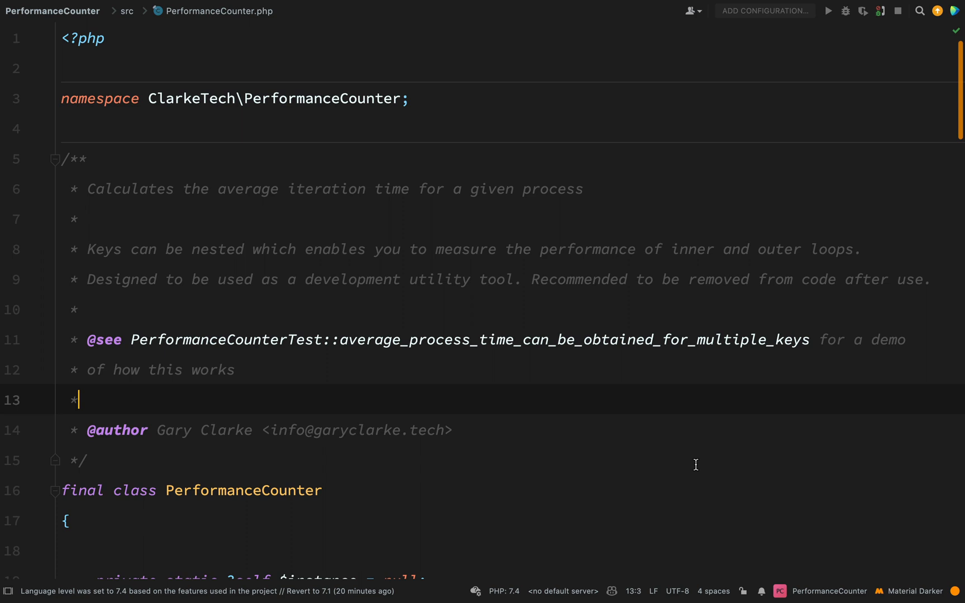
pyautogui.scroll(-3)
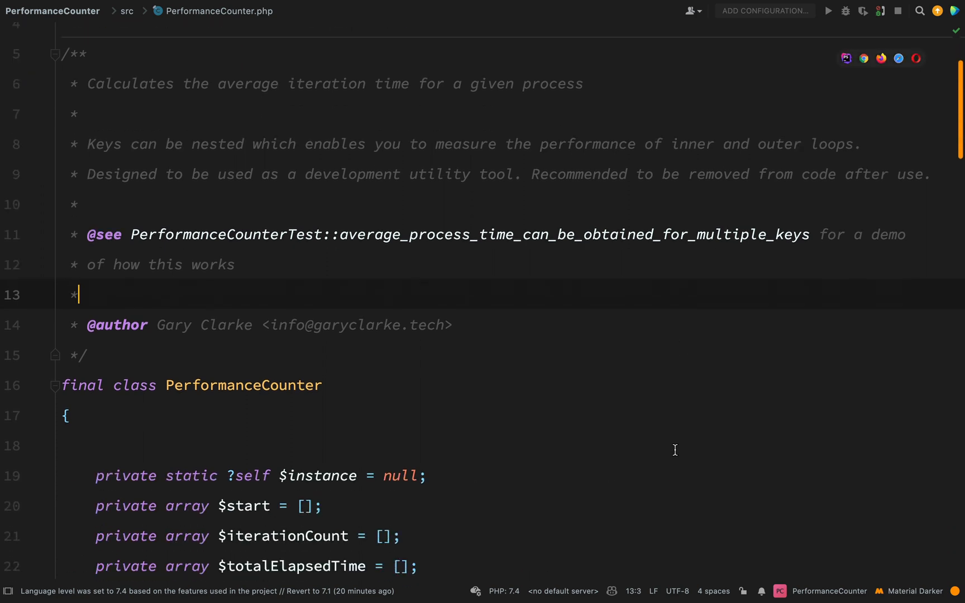
pyautogui.scroll(-3)
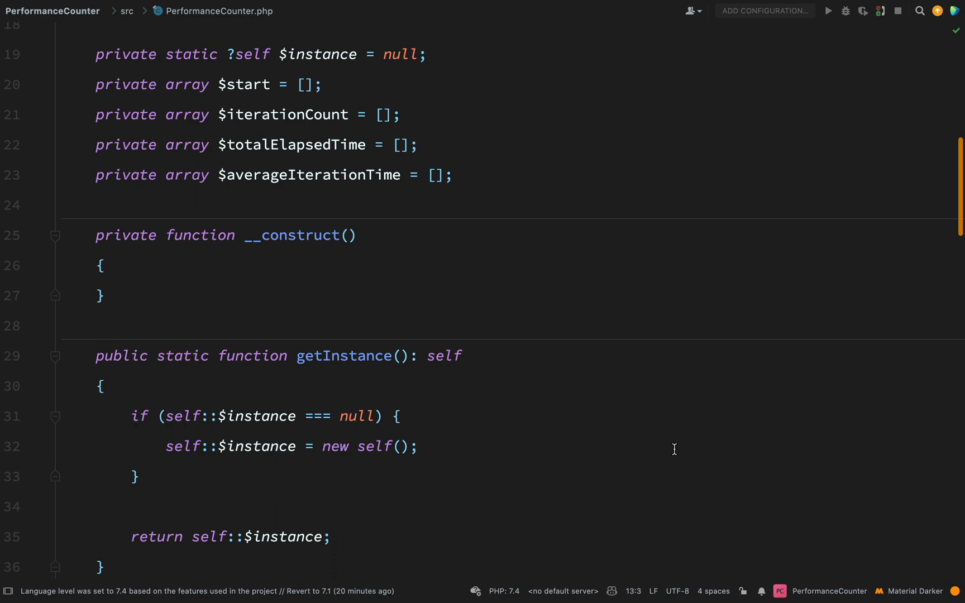
pyautogui.scroll(-3)
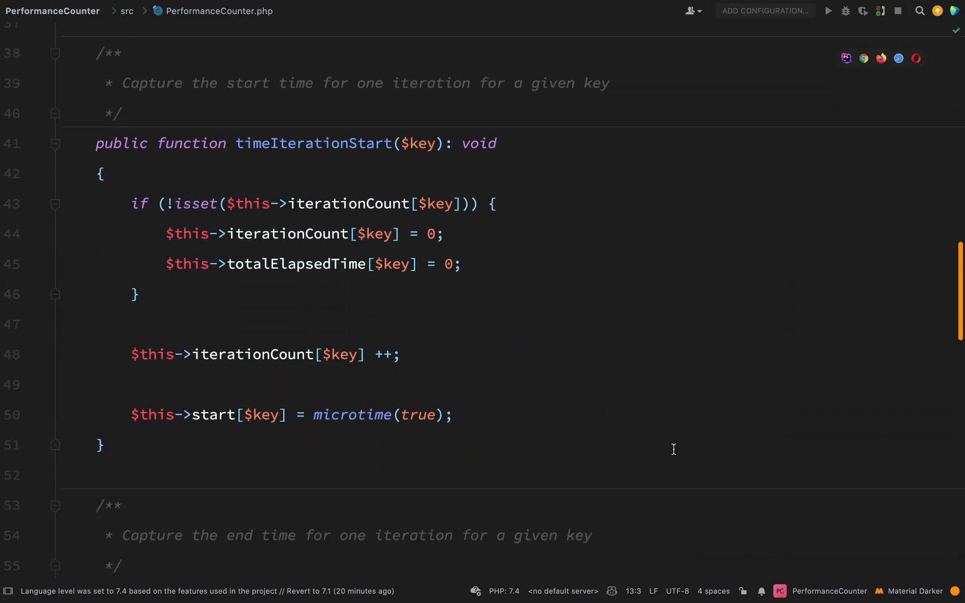
pyautogui.scroll(-3)
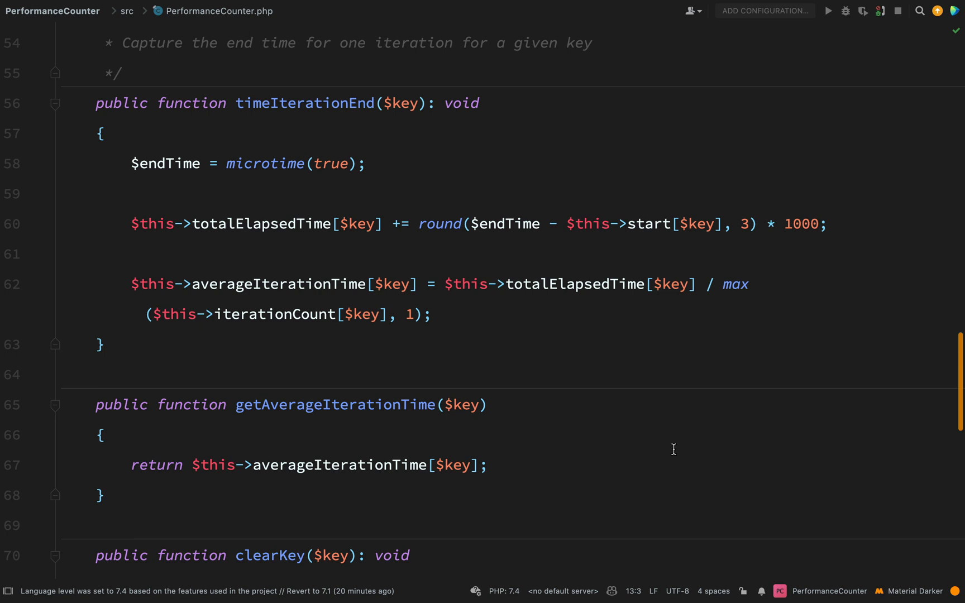
pyautogui.scroll(-3)
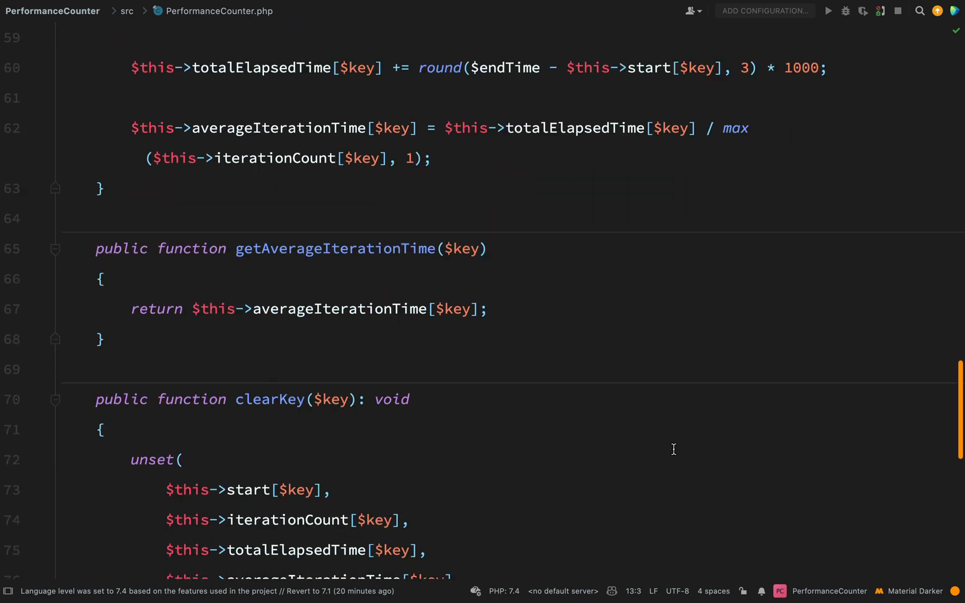
pyautogui.scroll(-3)
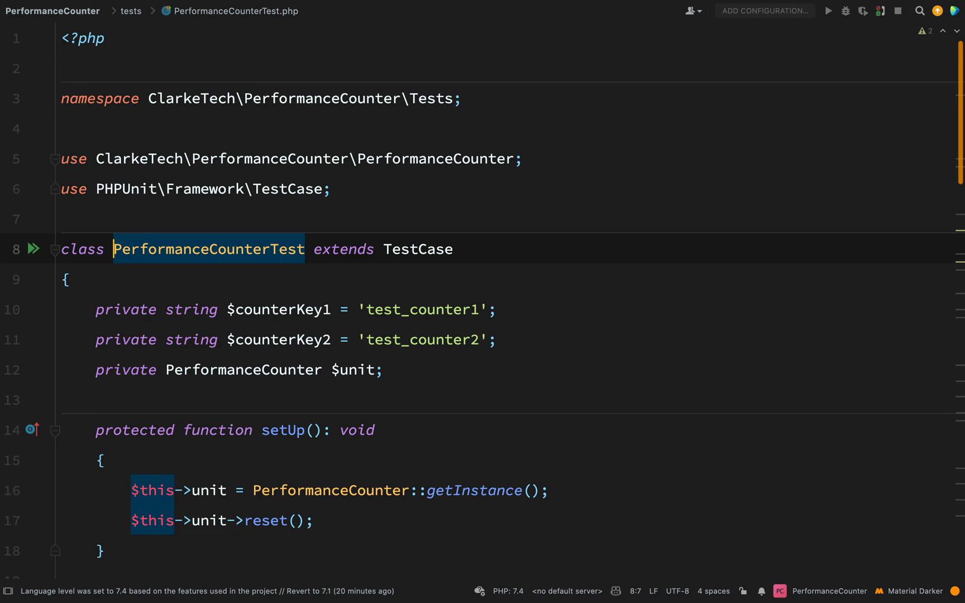
pyautogui.scroll(-3)
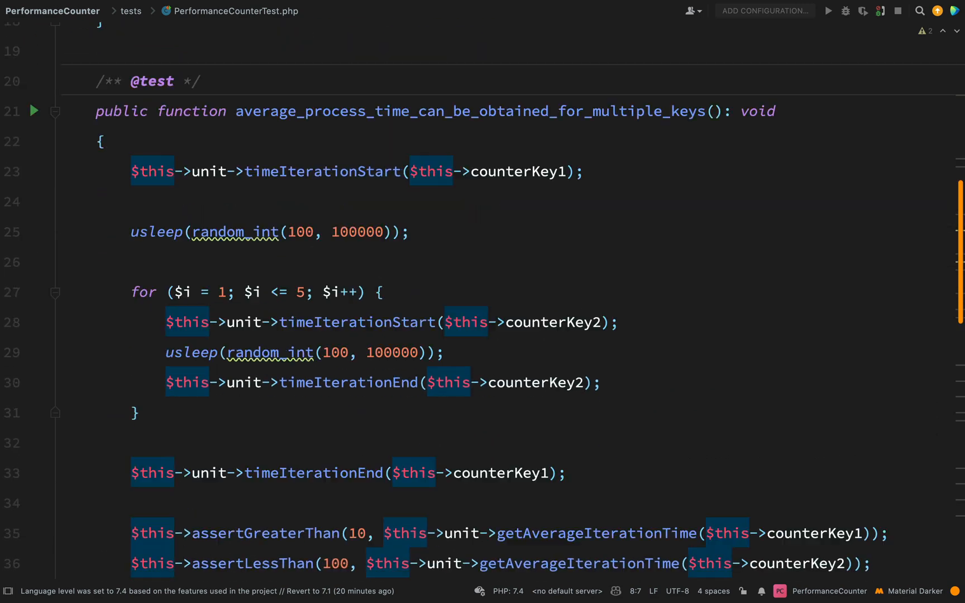
pyautogui.scroll(-3)
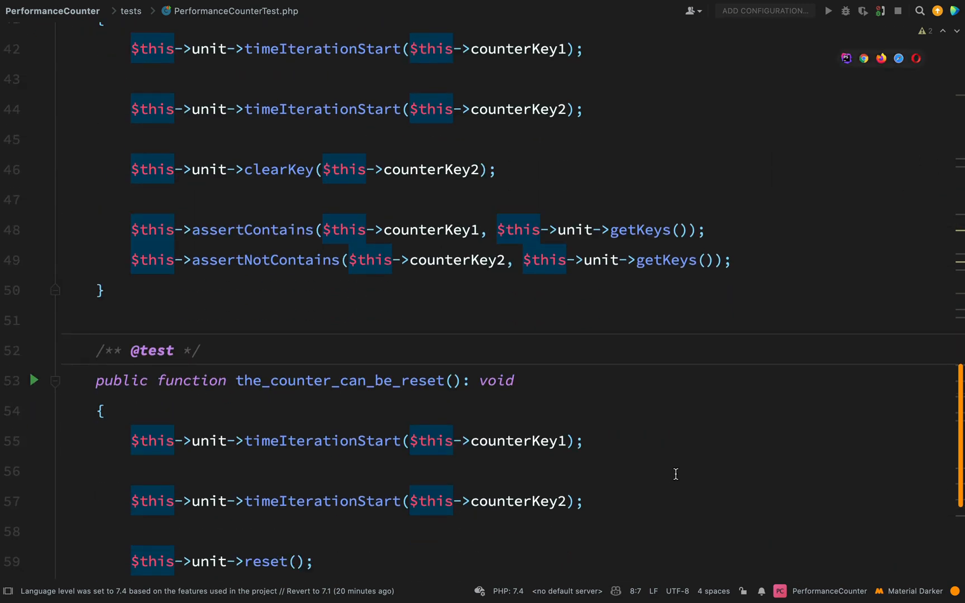
pyautogui.click(160, 11)
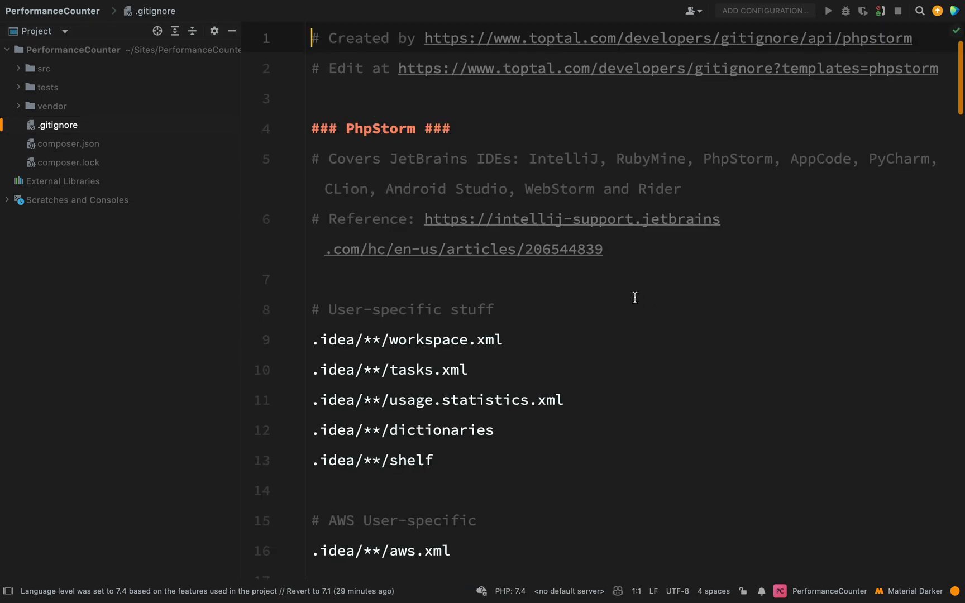
# Read through the .gitignore entries, then bring up a terminal at the project prompt
pyautogui.scroll(-3)
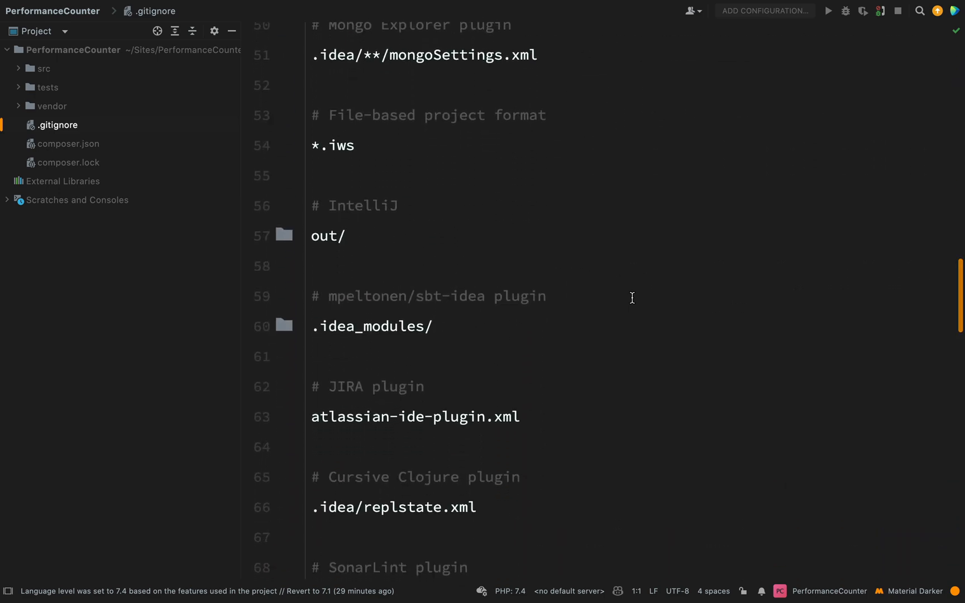
pyautogui.scroll(-3)
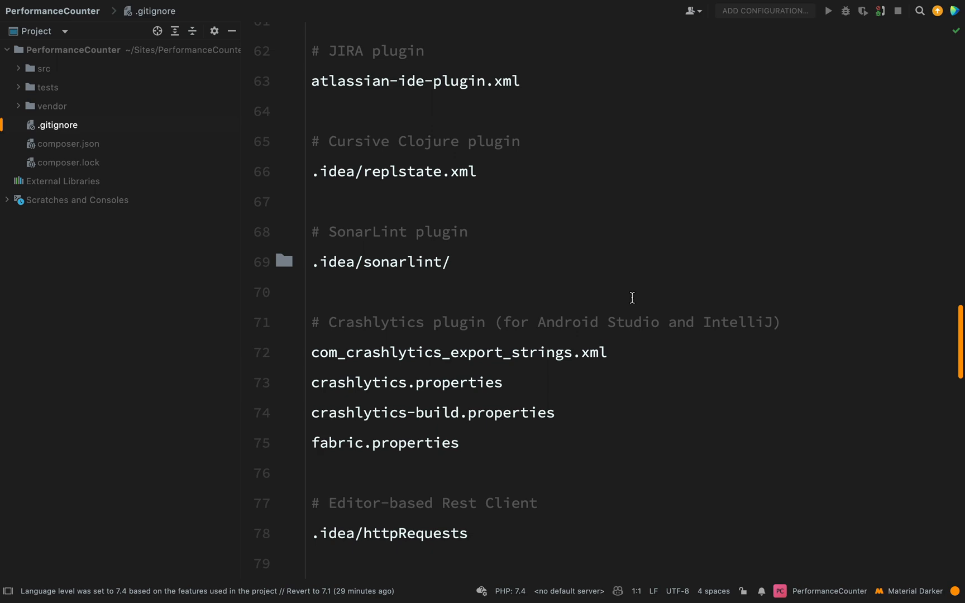
pyautogui.scroll(-3)
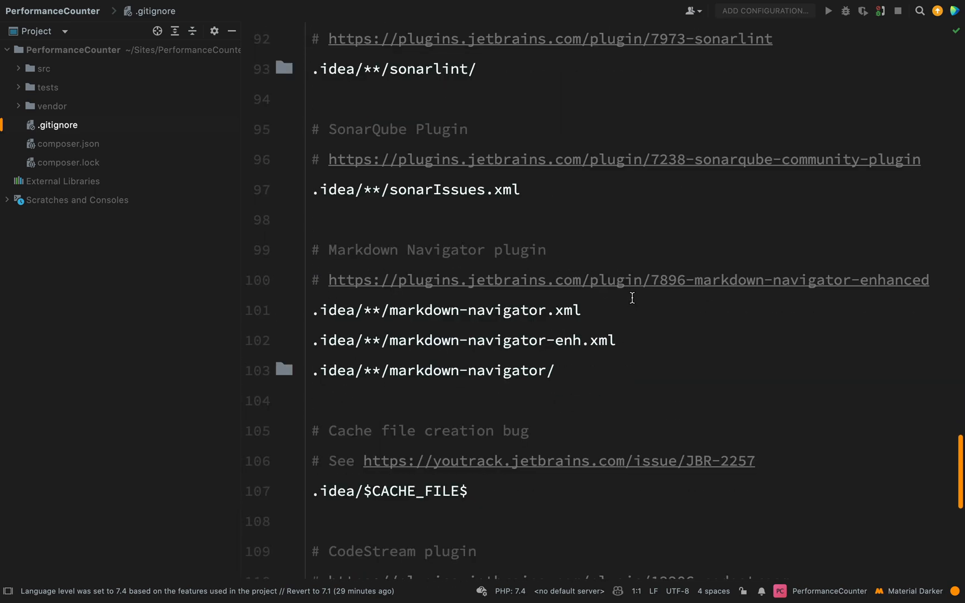
pyautogui.press('alt+f12')
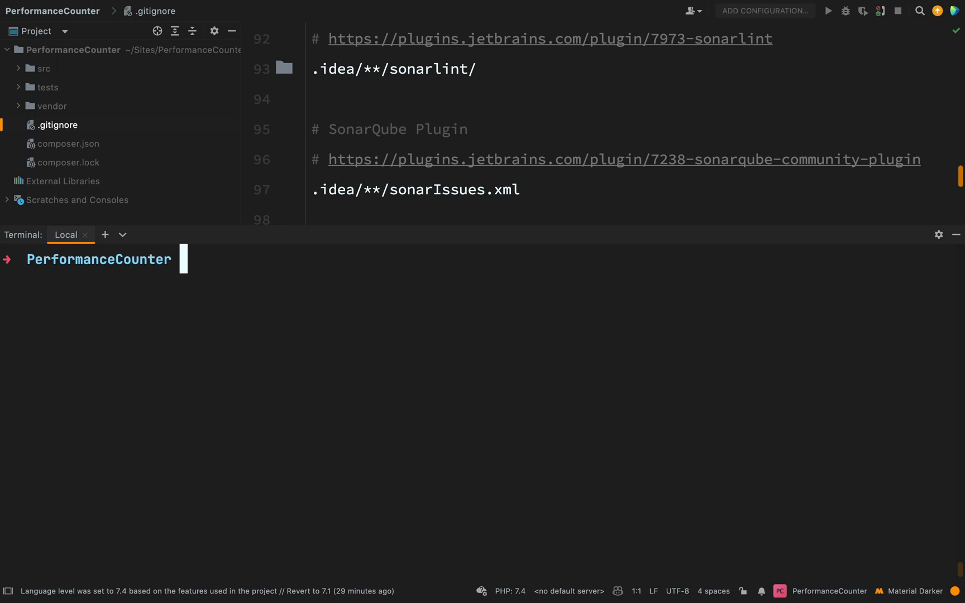
# Initialise a Git repository in PerformanceCounter and list its untracked files with git status
pyautogui.write('git init')
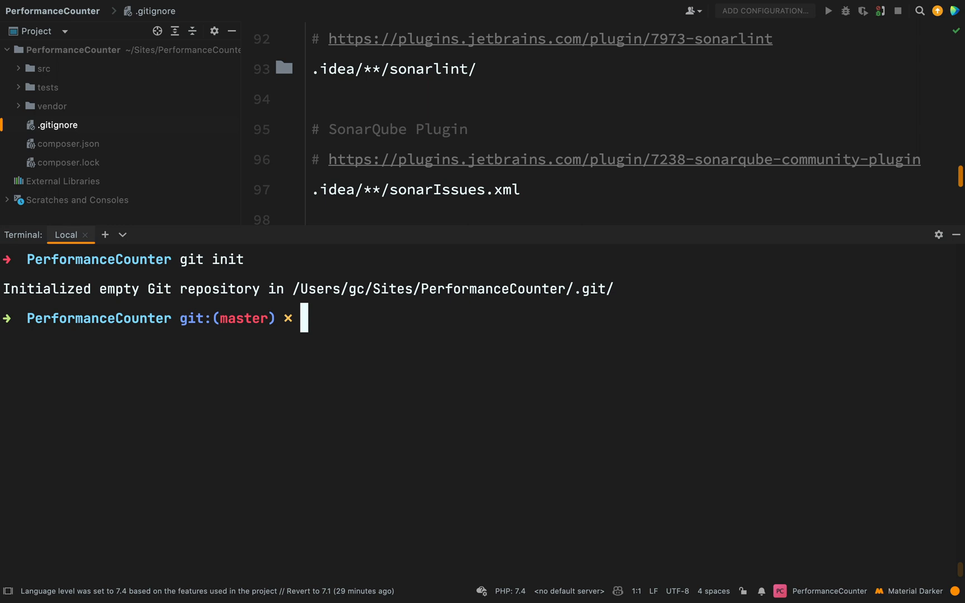
pyautogui.write('git sta')
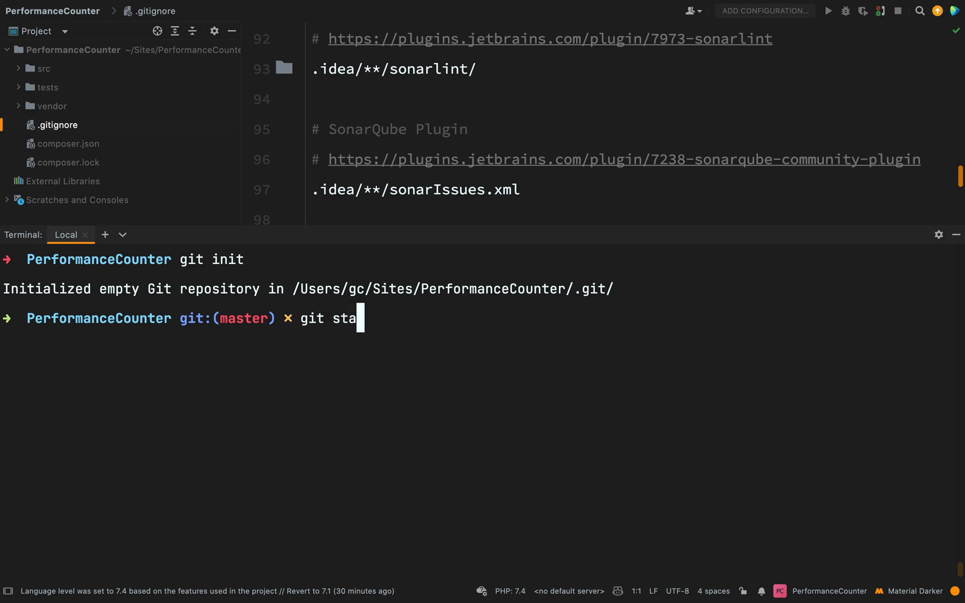
pyautogui.press('Return')
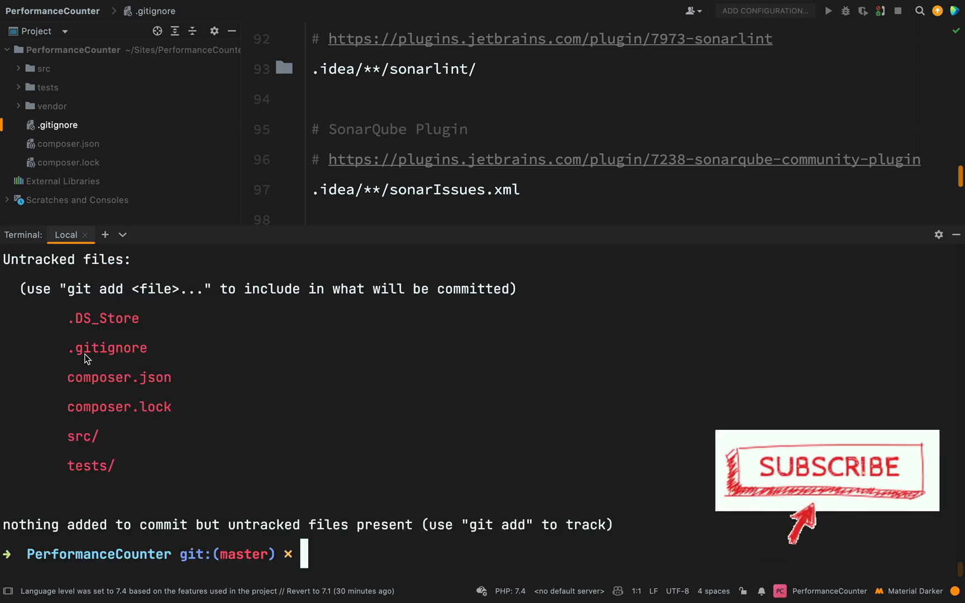
pyautogui.moveTo(117, 358)
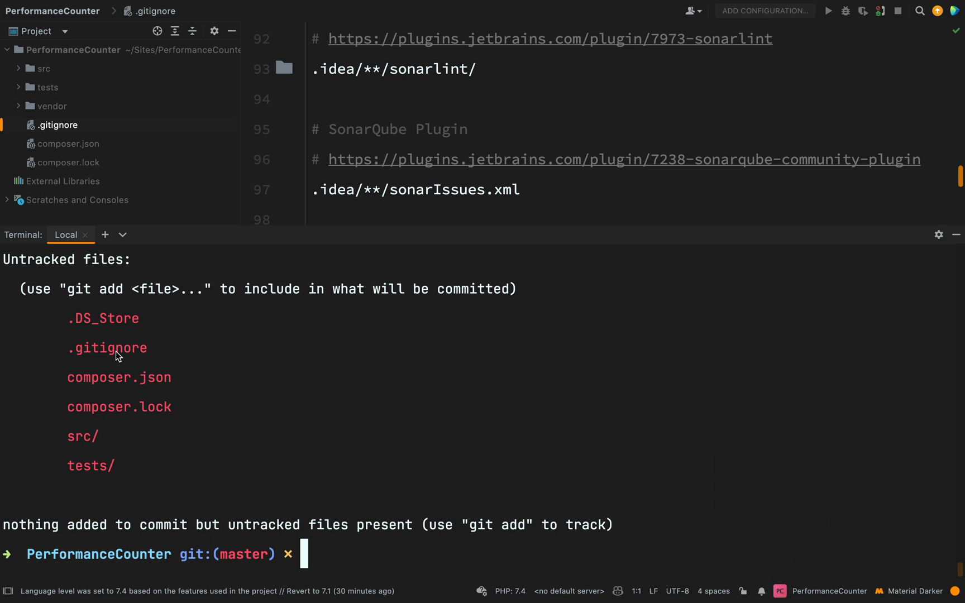
pyautogui.moveTo(73, 322)
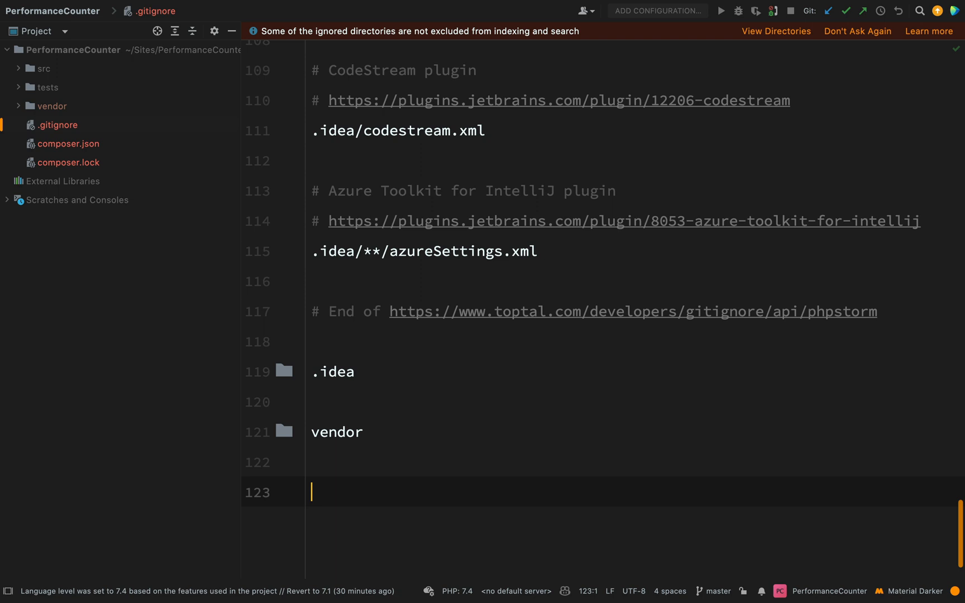
# Ignore .DS_Store, stage all project files with git add . and confirm via git status
pyautogui.write('.DS_Store')
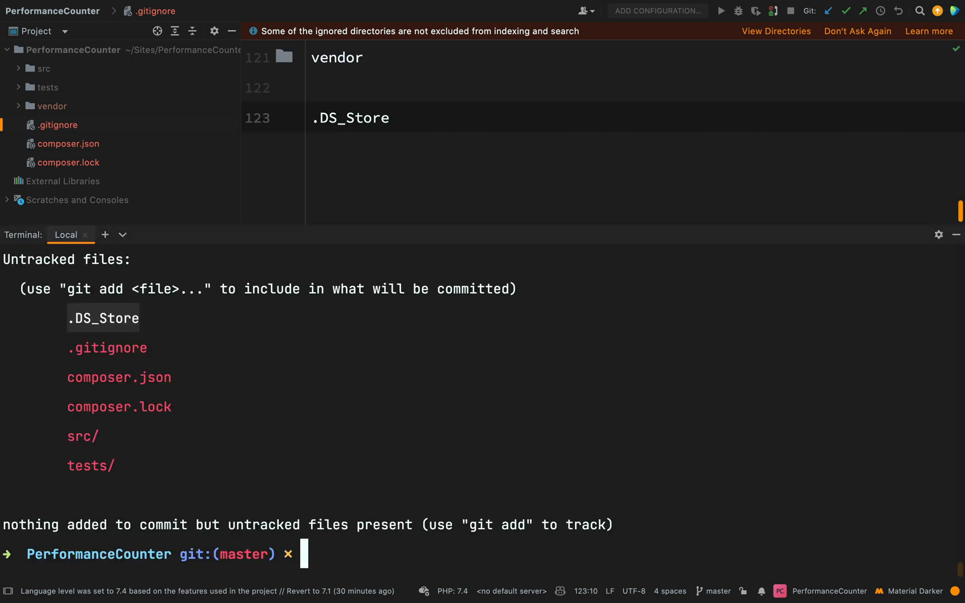
pyautogui.write('git st')
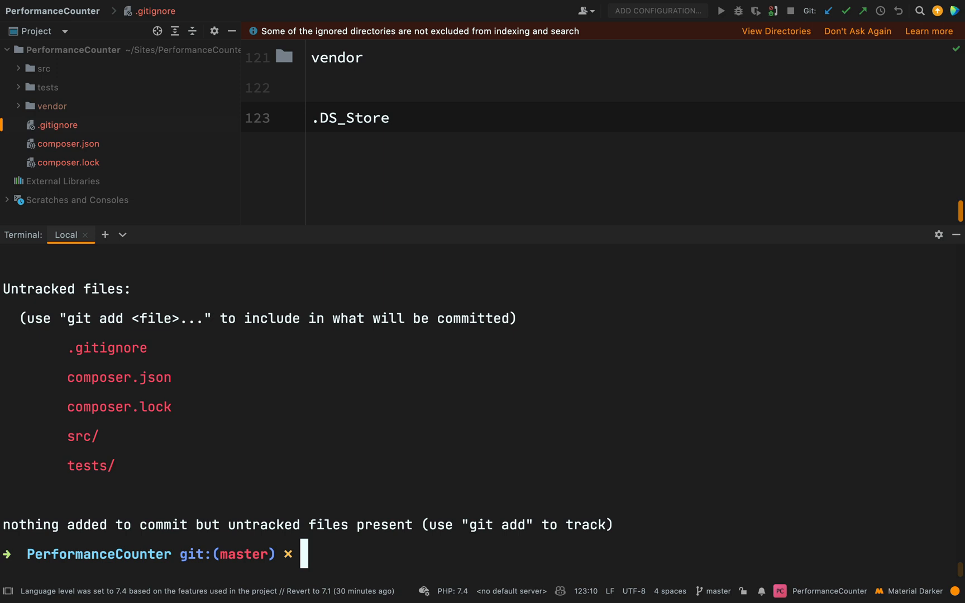
pyautogui.moveTo(383, 389)
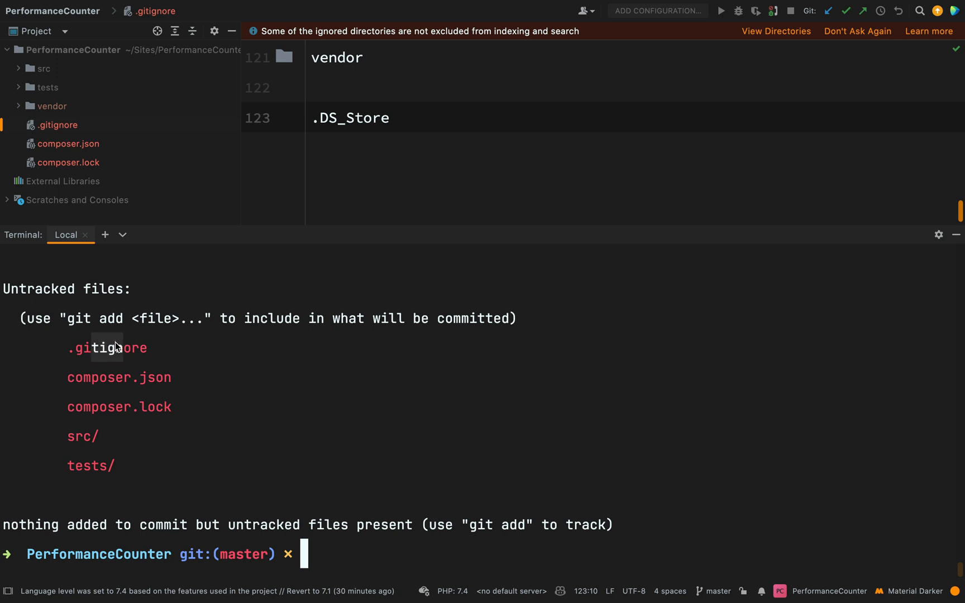
pyautogui.moveTo(175, 378)
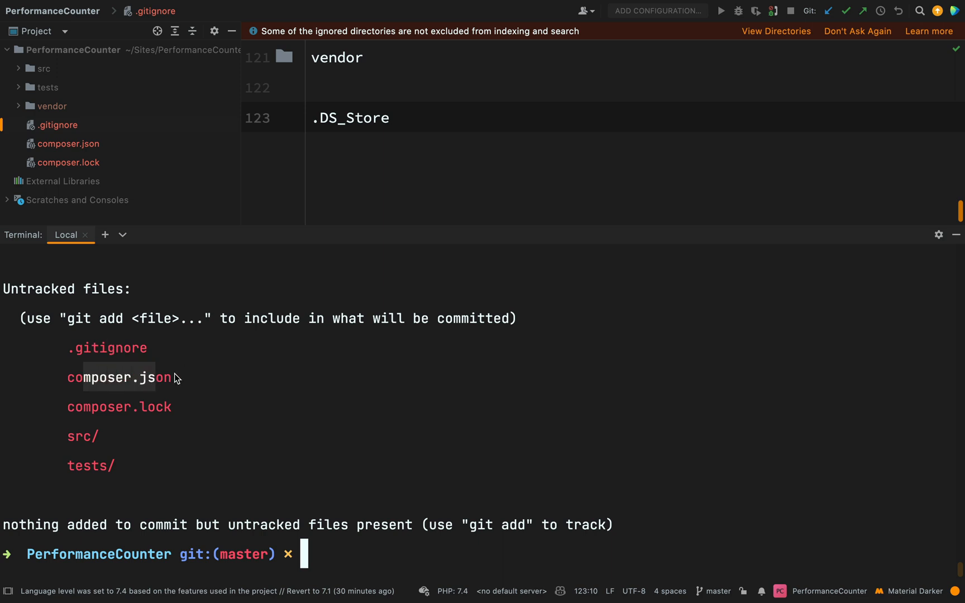
pyautogui.moveTo(142, 406)
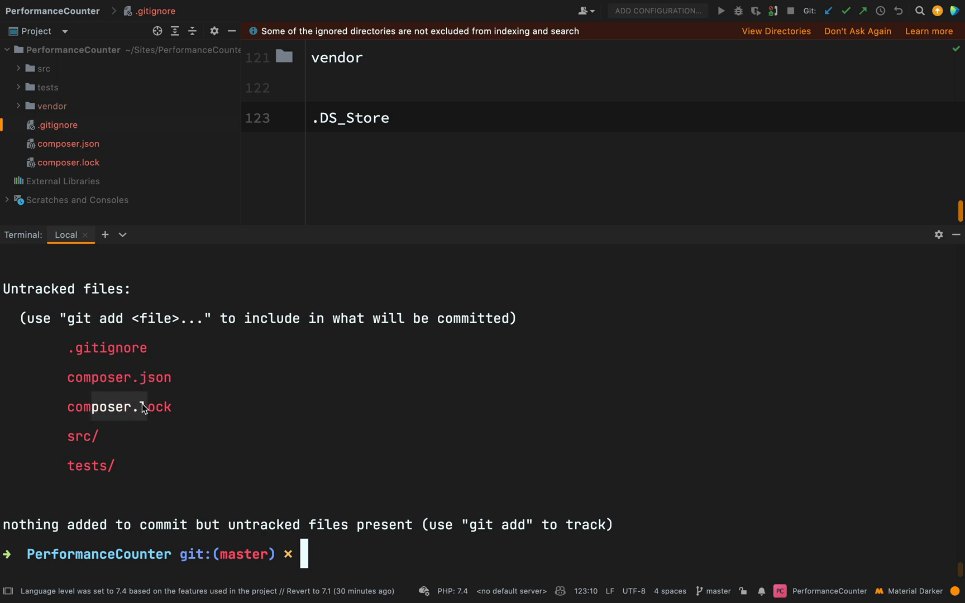
pyautogui.moveTo(83, 436)
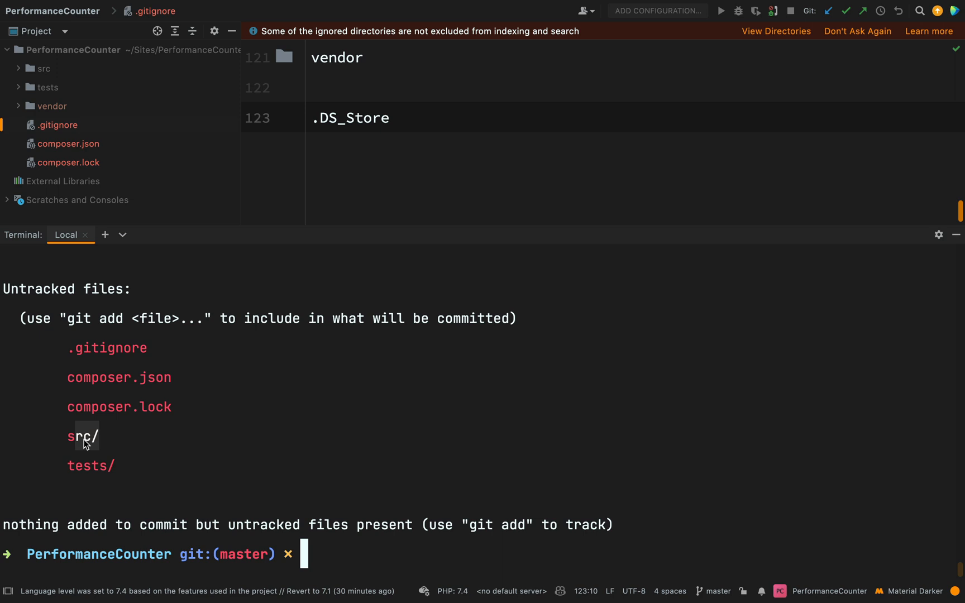
pyautogui.moveTo(101, 466)
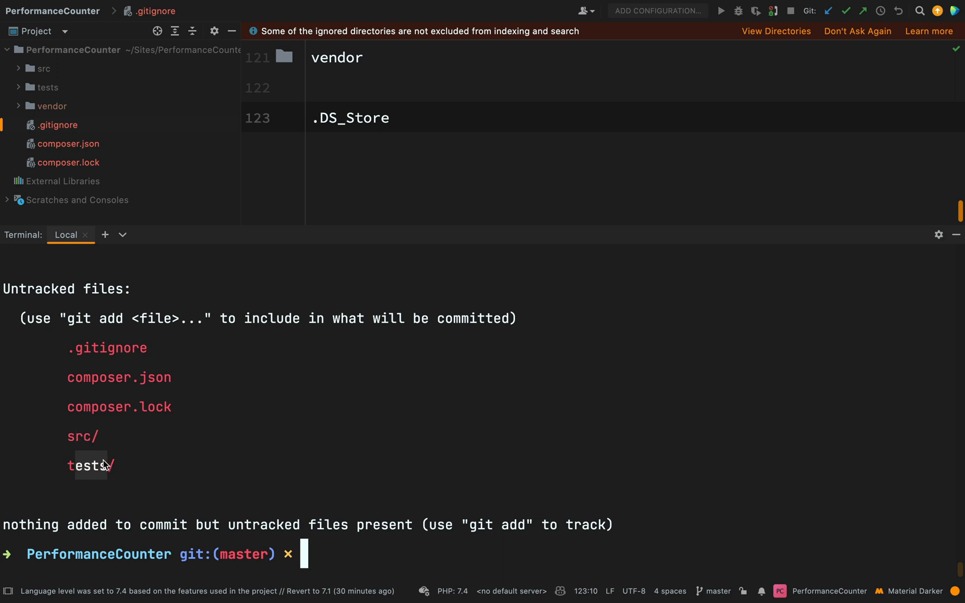
pyautogui.write('git add')
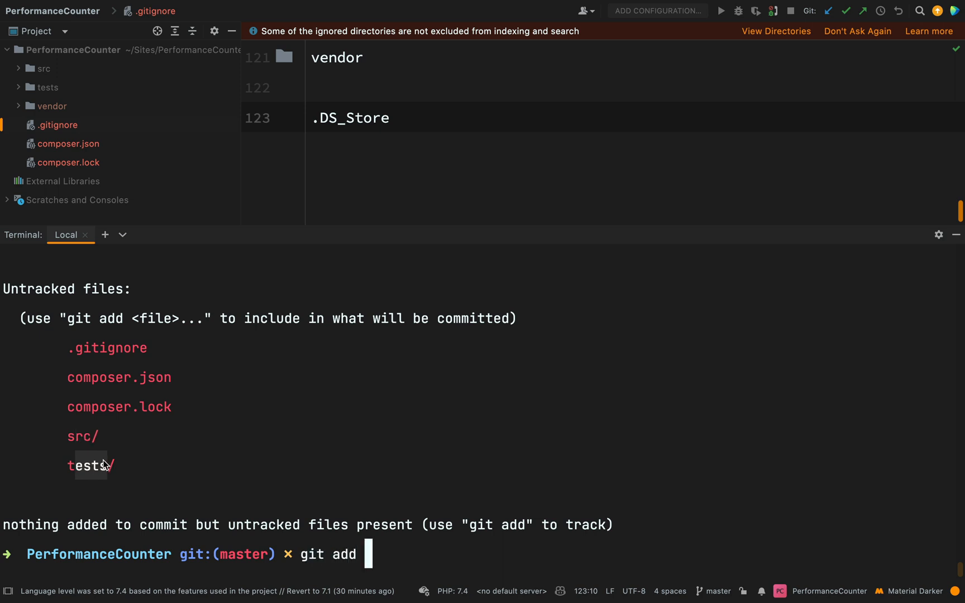
pyautogui.write('.')
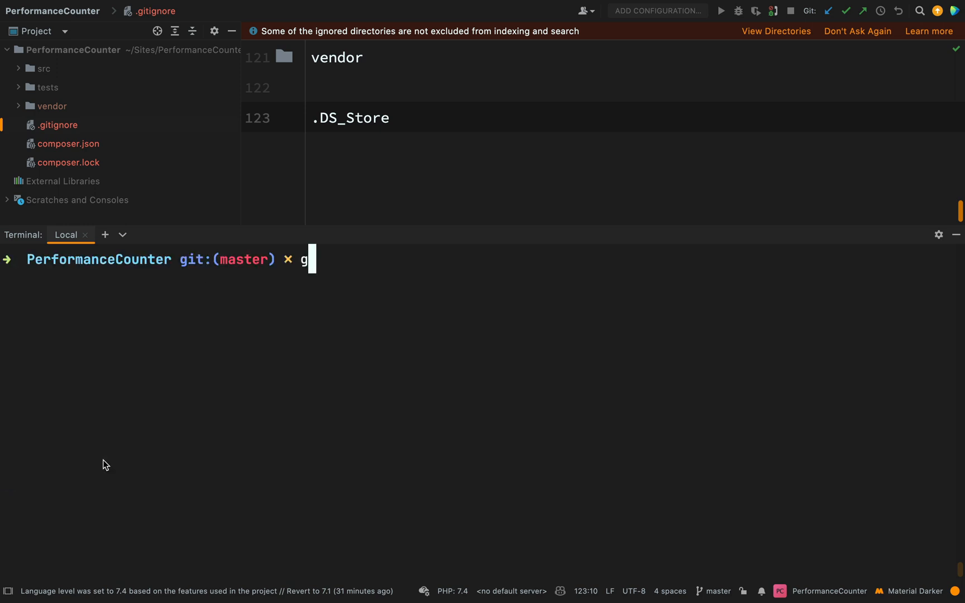
pyautogui.write('it status')
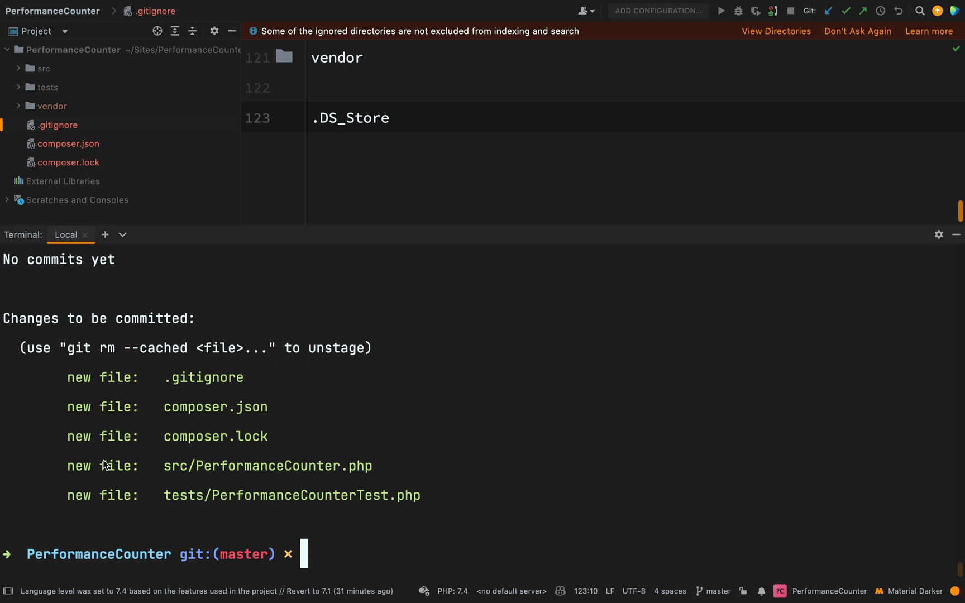
# Commit the staged package files locally with the message 'Initial commit'
pyautogui.write('gi')
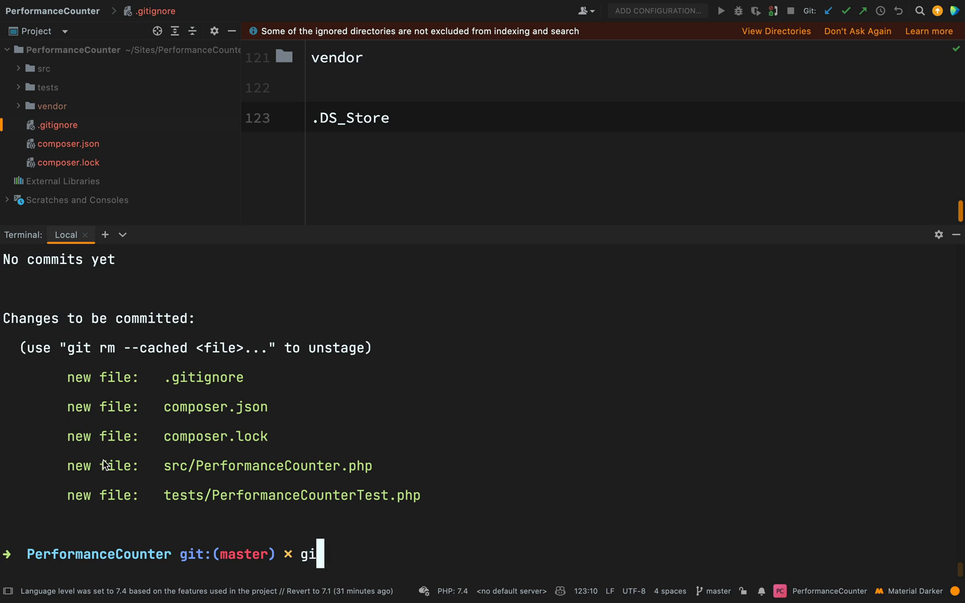
pyautogui.write('t commit')
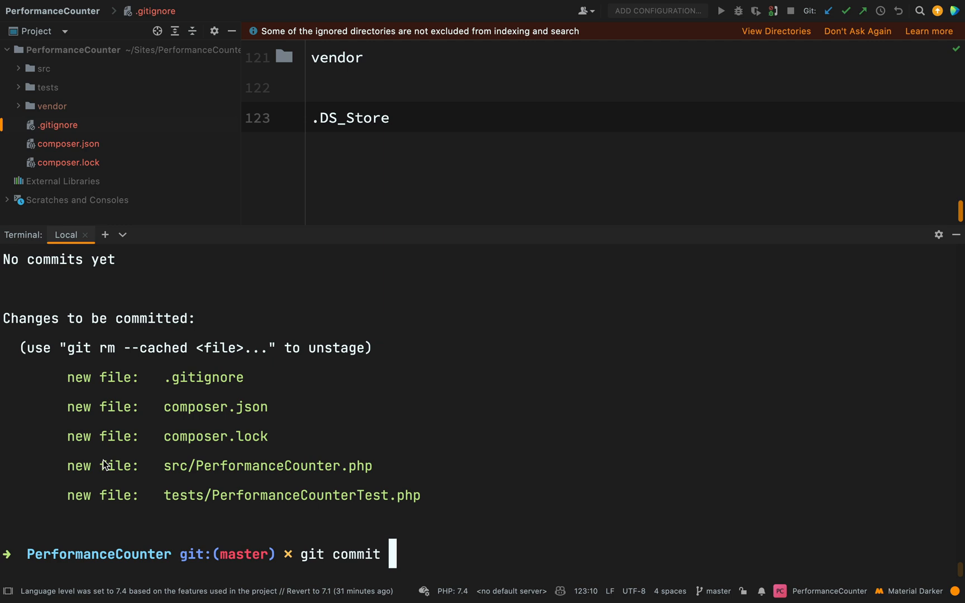
pyautogui.write('-m')
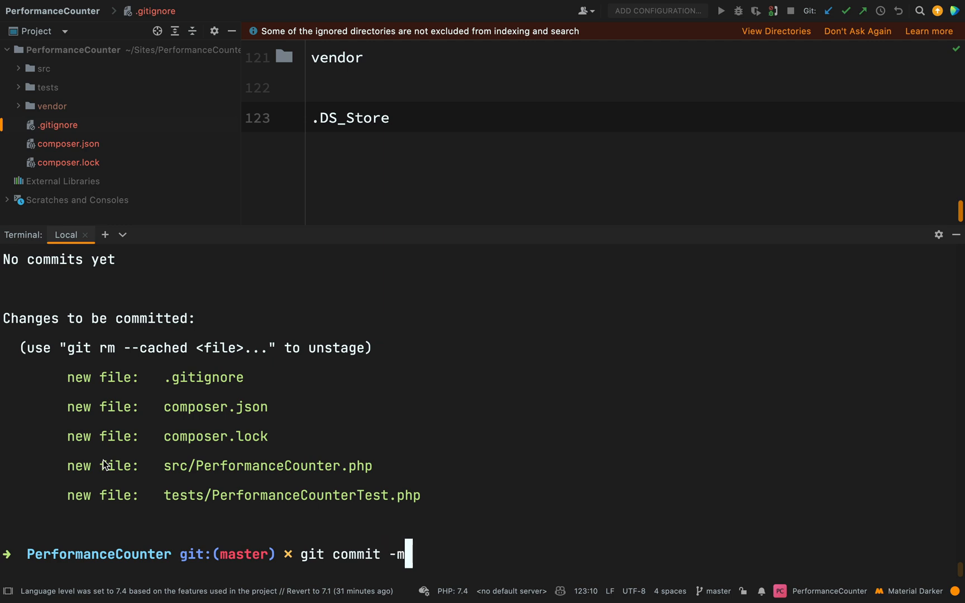
pyautogui.write("'In")
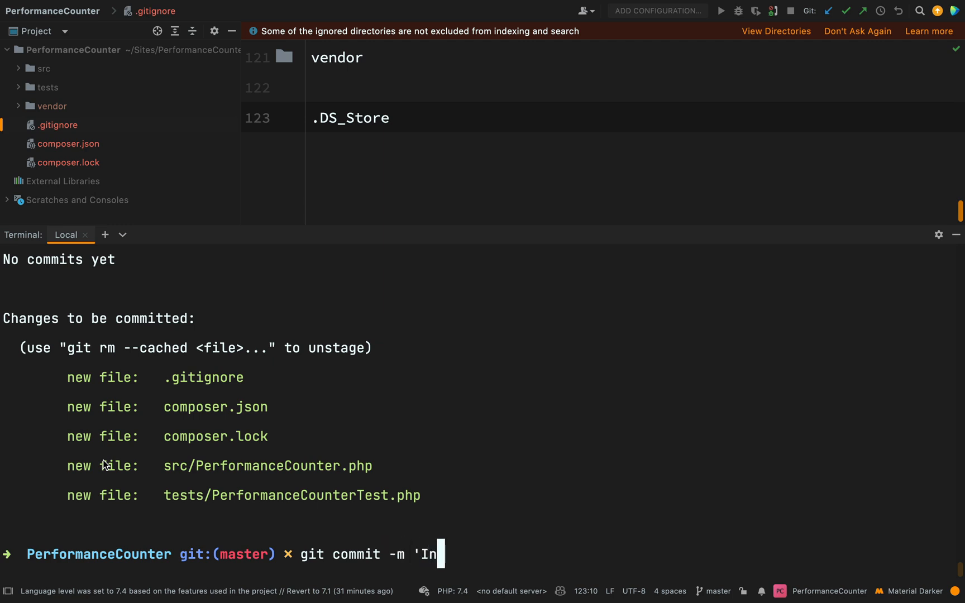
pyautogui.write('itial')
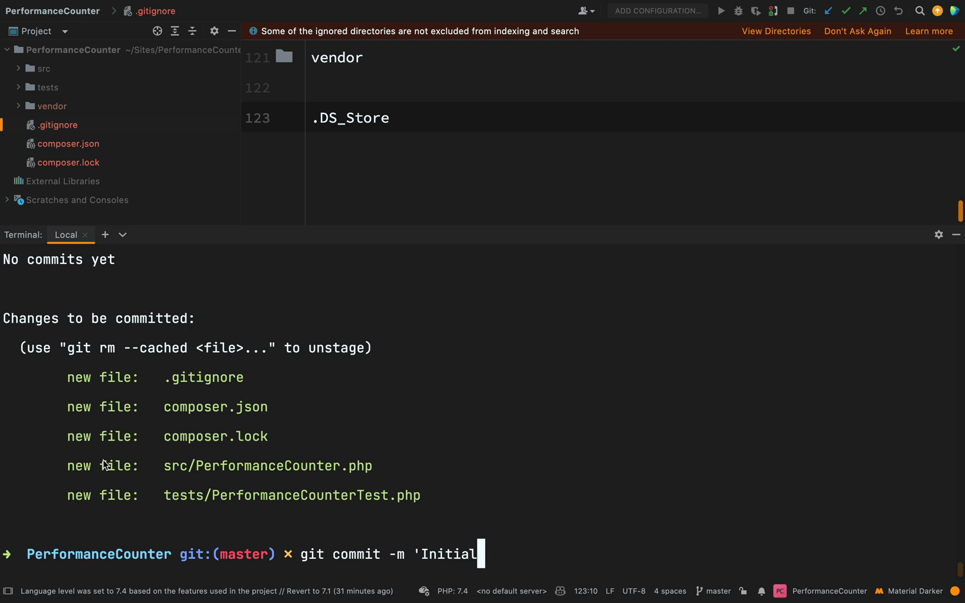
pyautogui.write('commit')
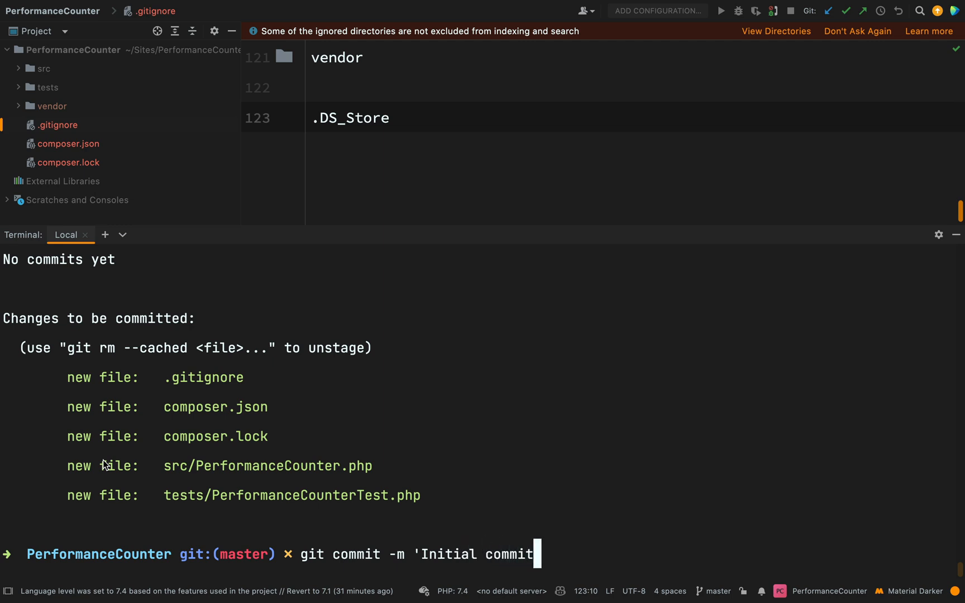
pyautogui.press('Return')
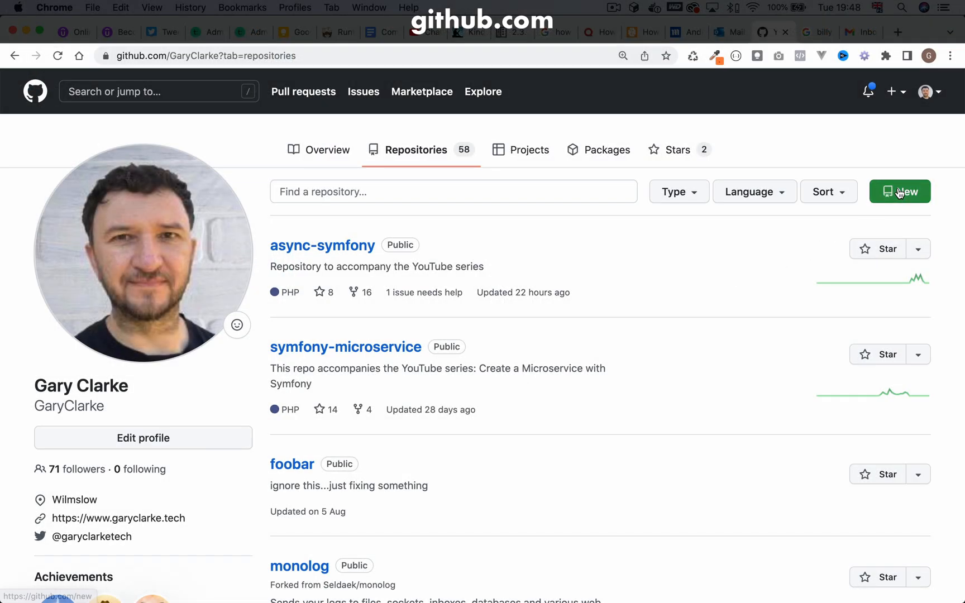
# Create public repository performance-counter described as a tool for monitoring performance and debugging bottlenecks
pyautogui.click(899, 191)
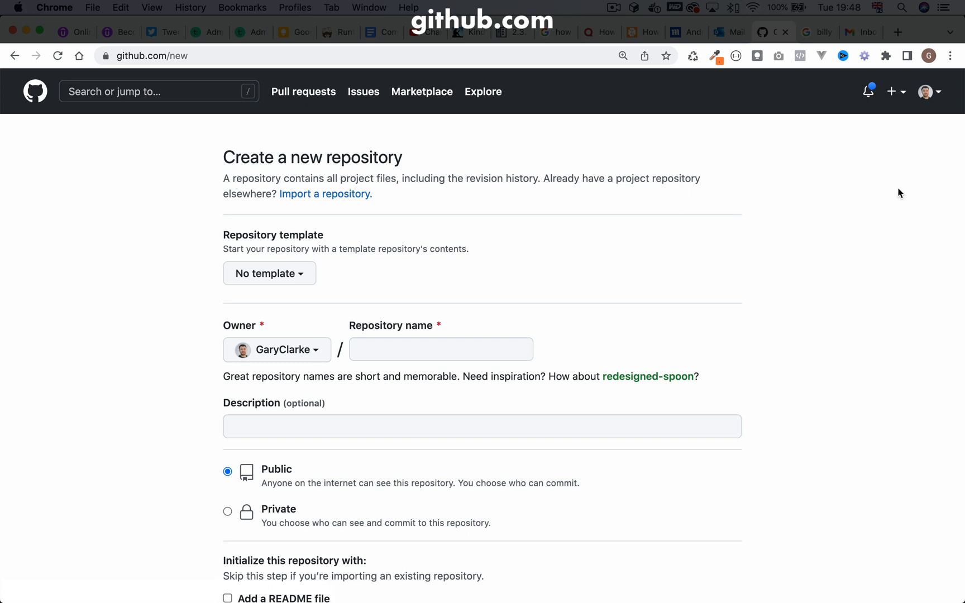
pyautogui.click(440, 348)
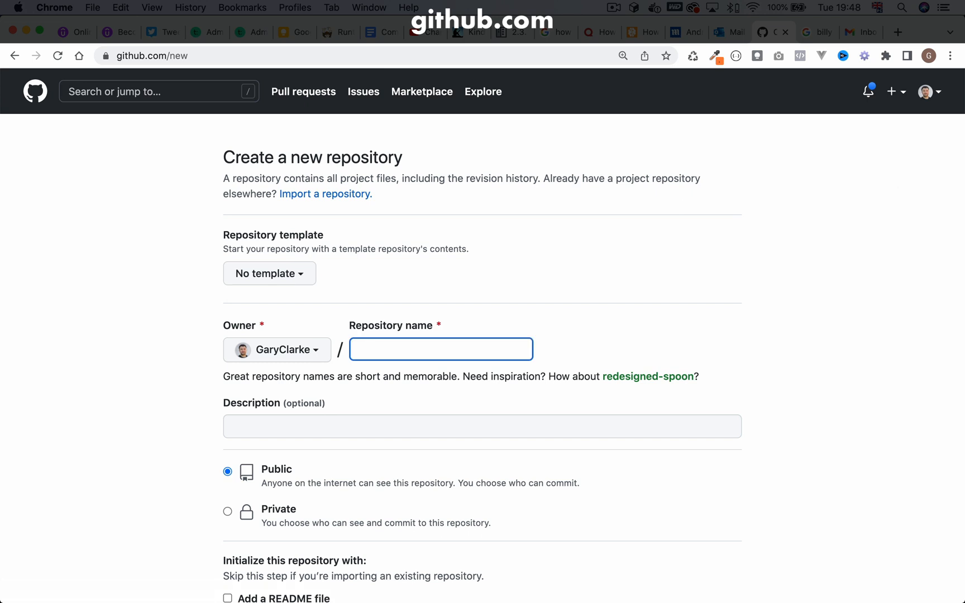
pyautogui.write('performance')
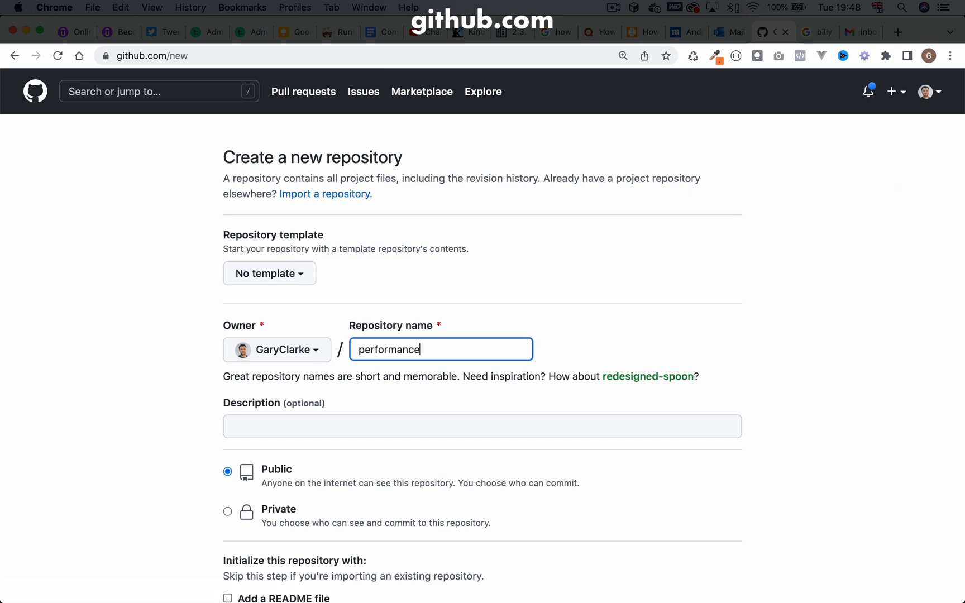
pyautogui.write('-counter')
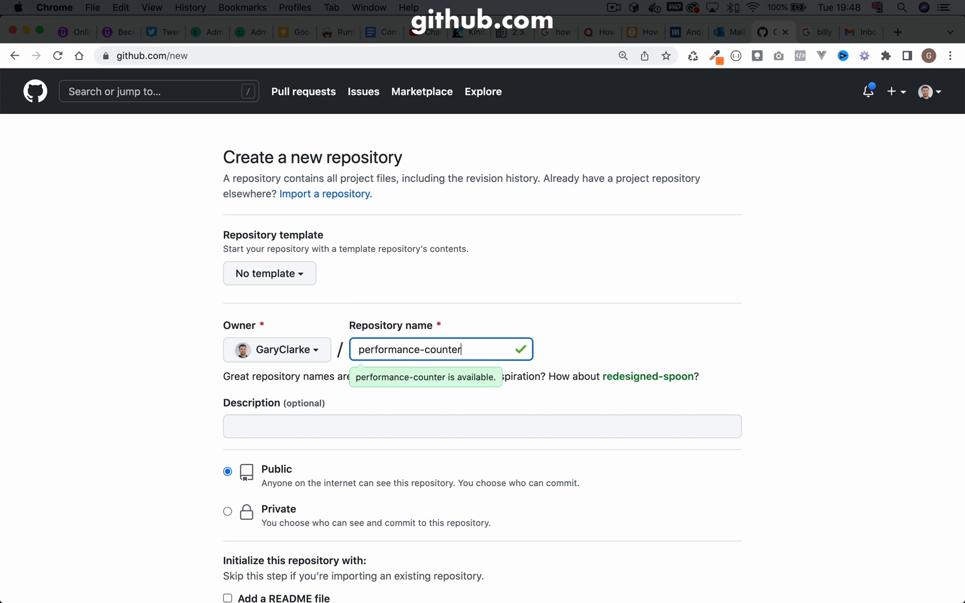
pyautogui.write('A development tool for monitoring application performance and debugging bottlenecks')
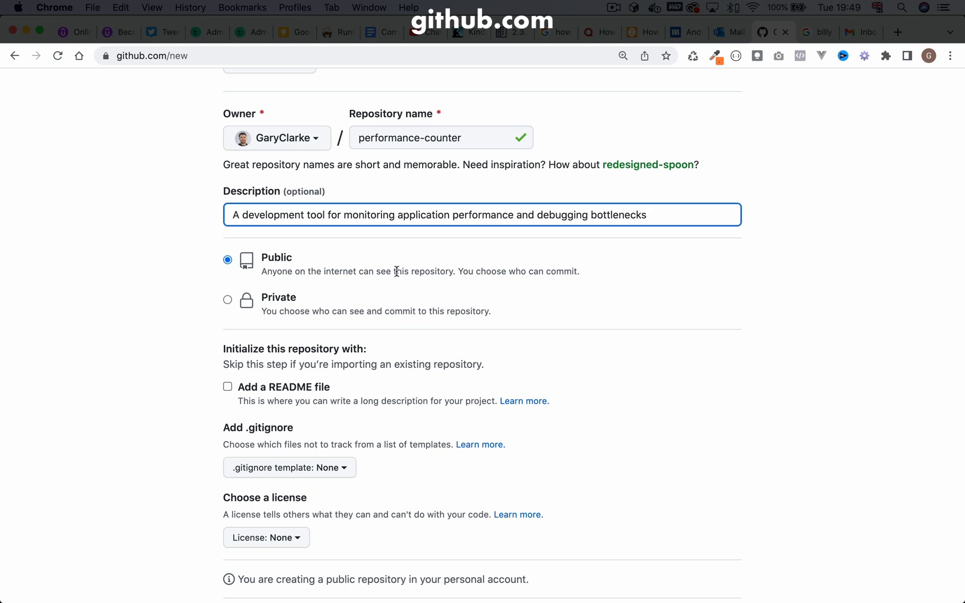
pyautogui.scroll(-3)
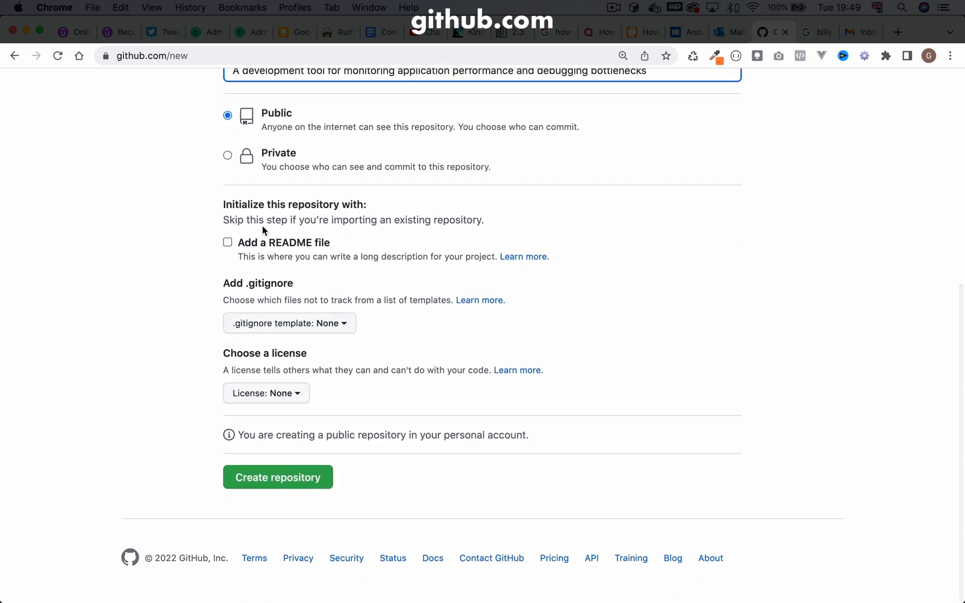
pyautogui.moveTo(347, 230)
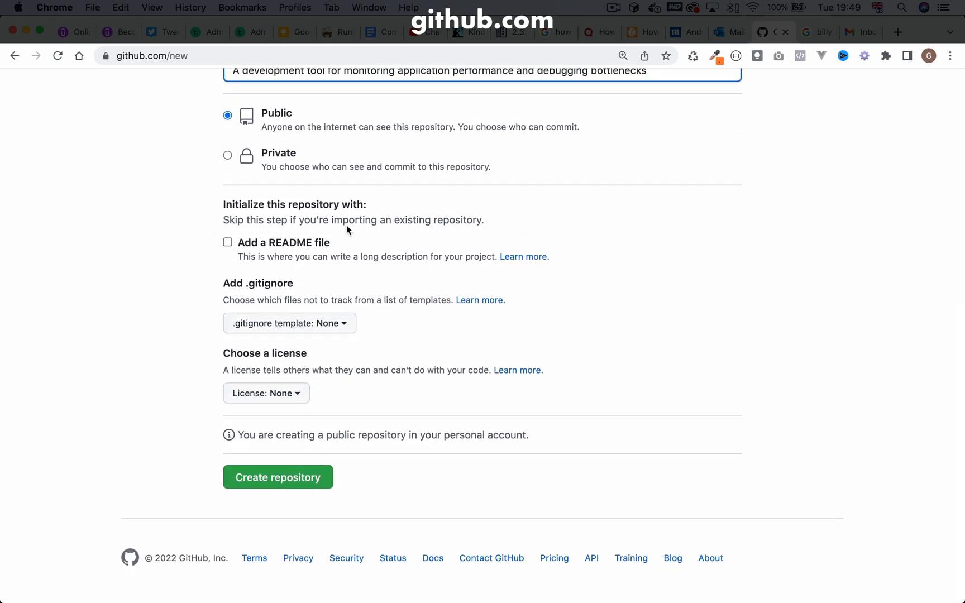
pyautogui.moveTo(604, 265)
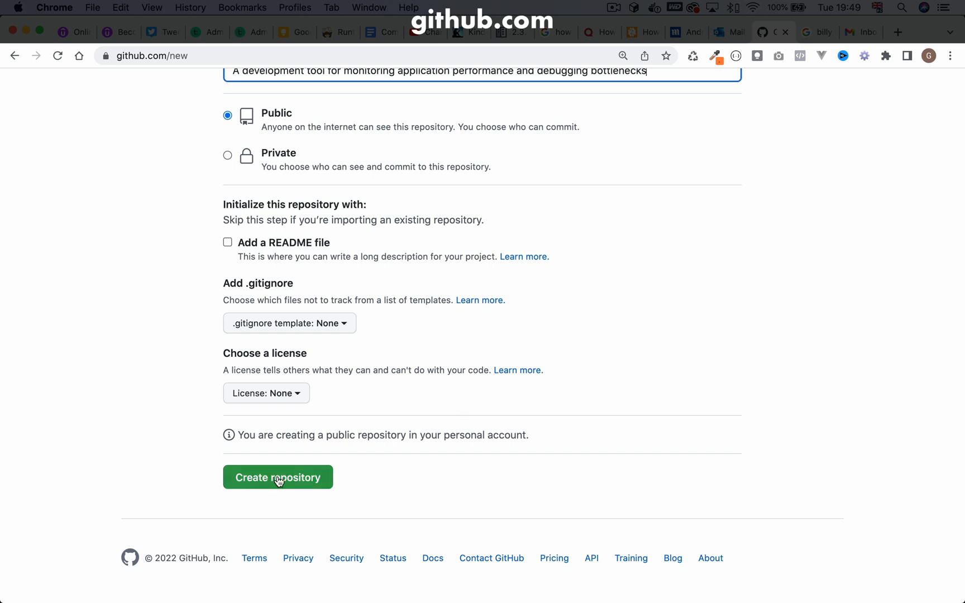
pyautogui.click(278, 477)
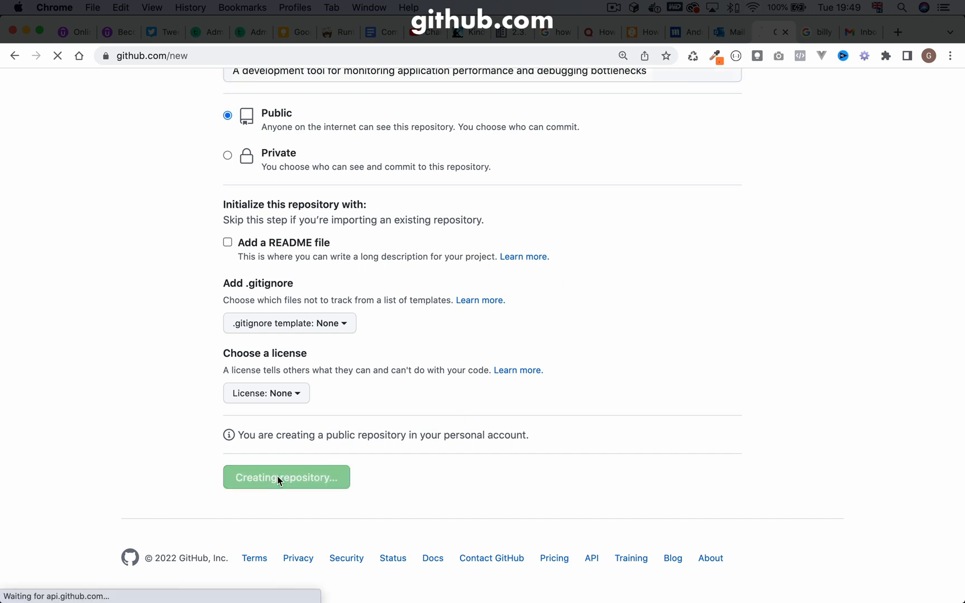
# Bring up the new repository's quick-setup commands for pushing an existing local repository
pyautogui.click(286, 477)
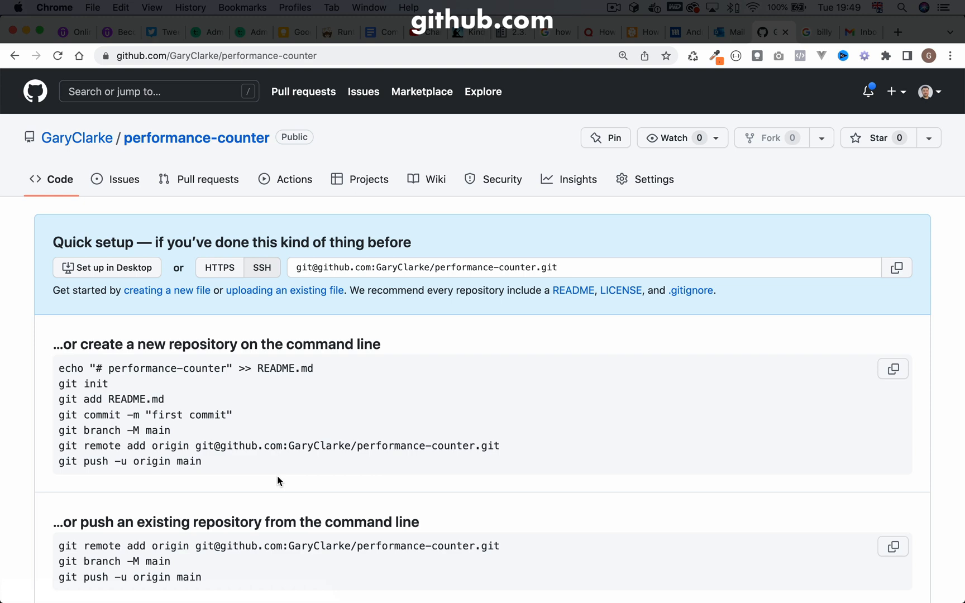
pyautogui.scroll(-3)
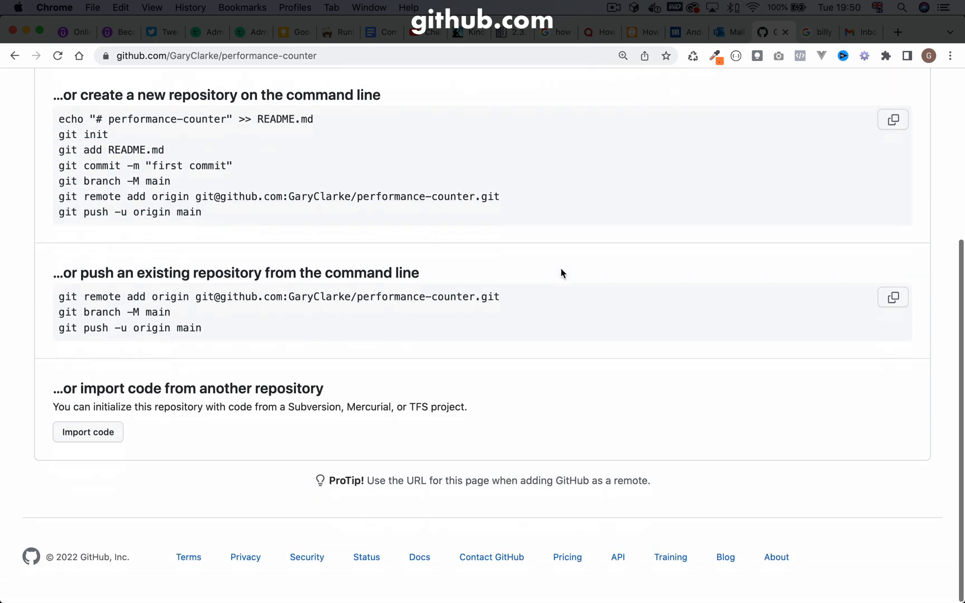
pyautogui.moveTo(80, 274)
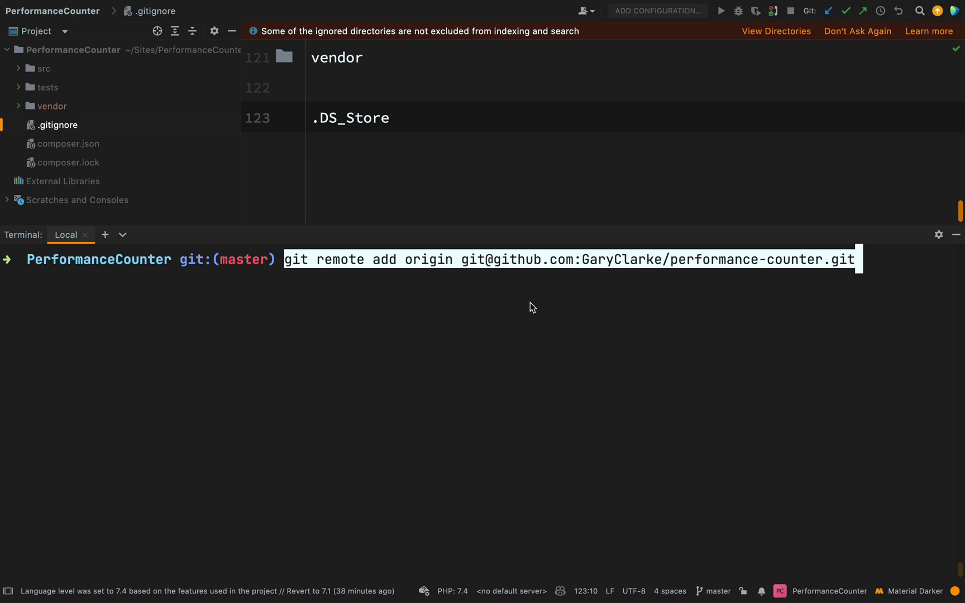
pyautogui.moveTo(786, 260)
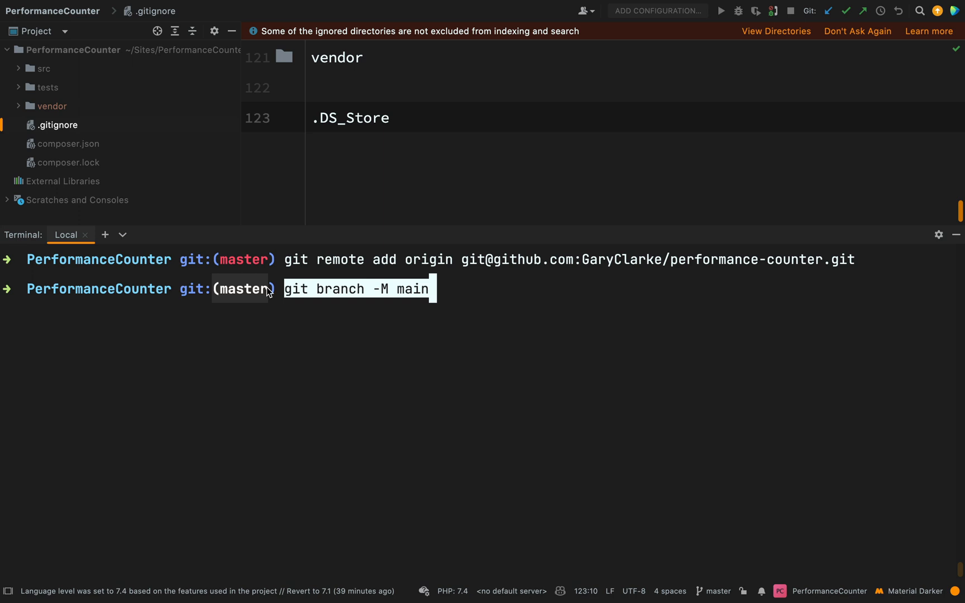
pyautogui.moveTo(487, 291)
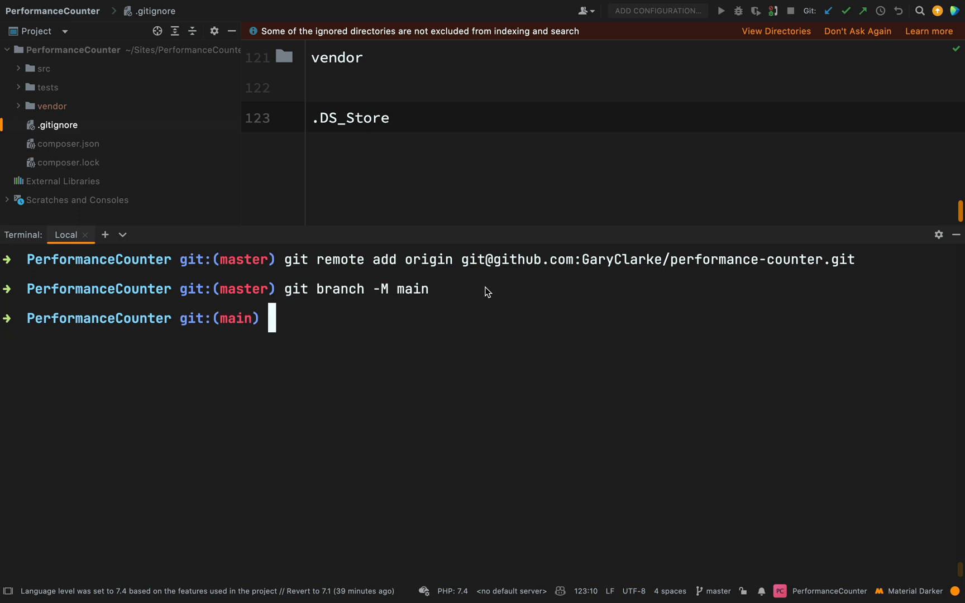
# Push the main branch to the performance-counter remote with git push -u origin main
pyautogui.write('git push -u origin main')
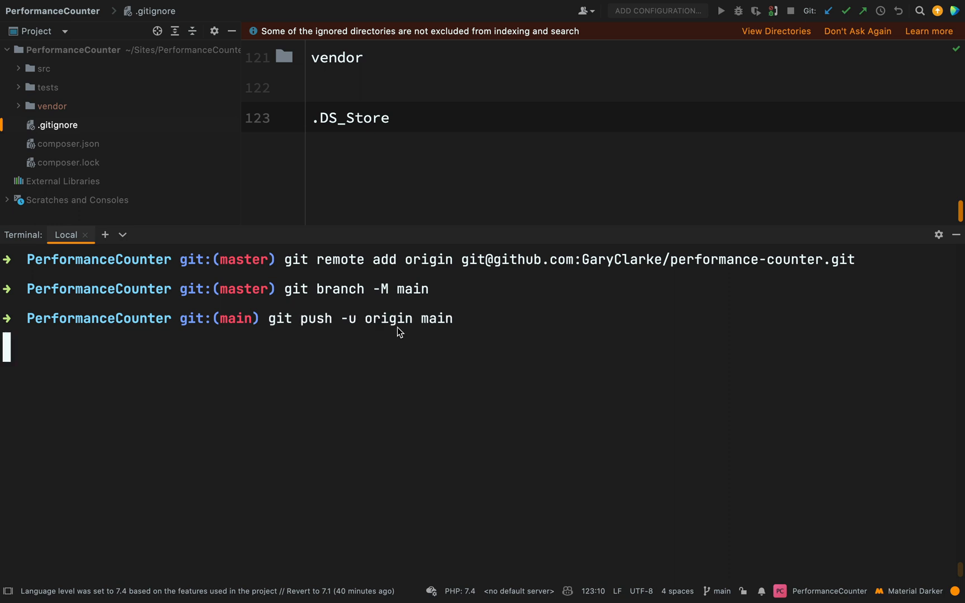
pyautogui.press('Return')
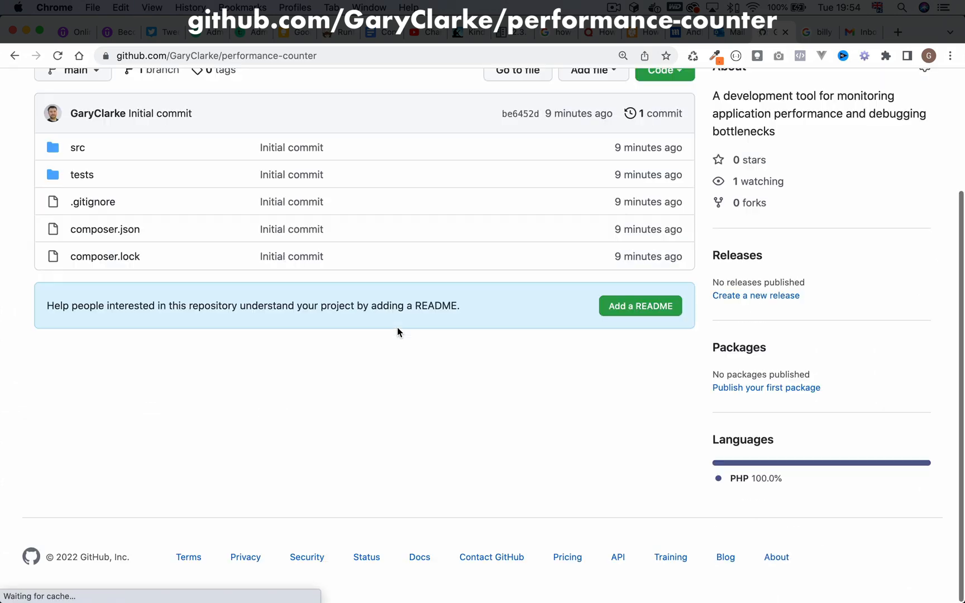
# Show the performance-counter repository's main branch with the Initial commit files and About description
pyautogui.scroll(3)
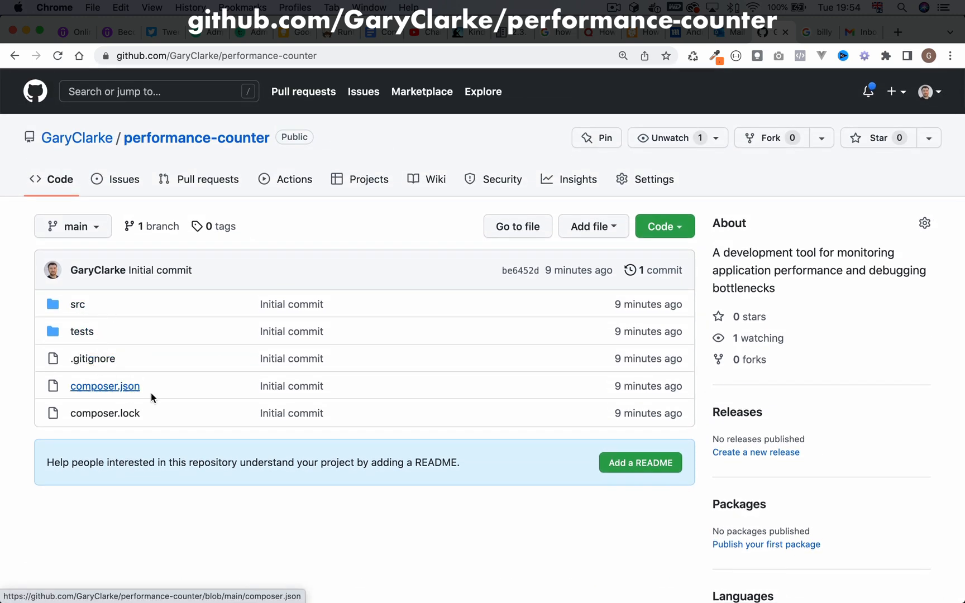
pyautogui.moveTo(105, 413)
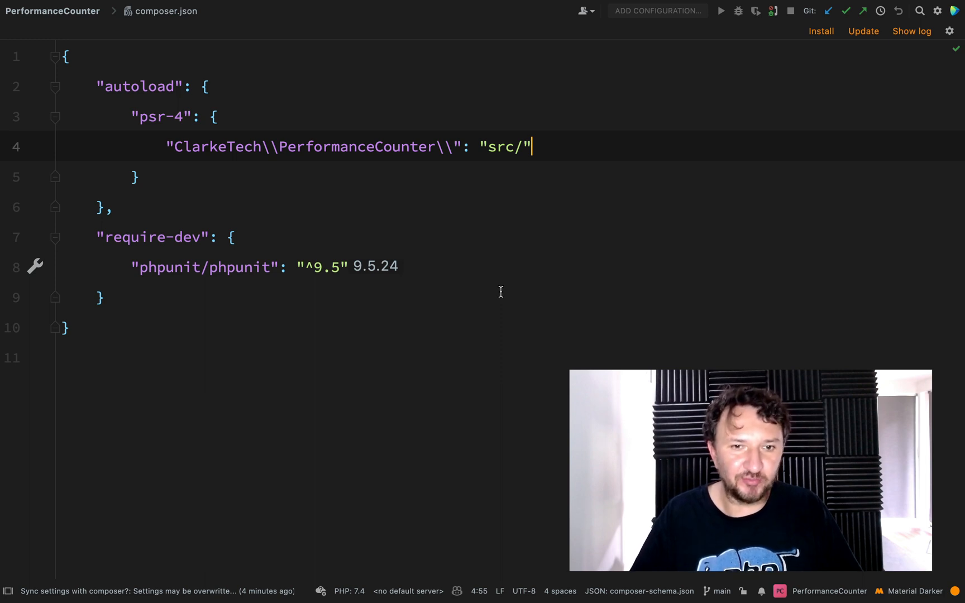
pyautogui.moveTo(433, 189)
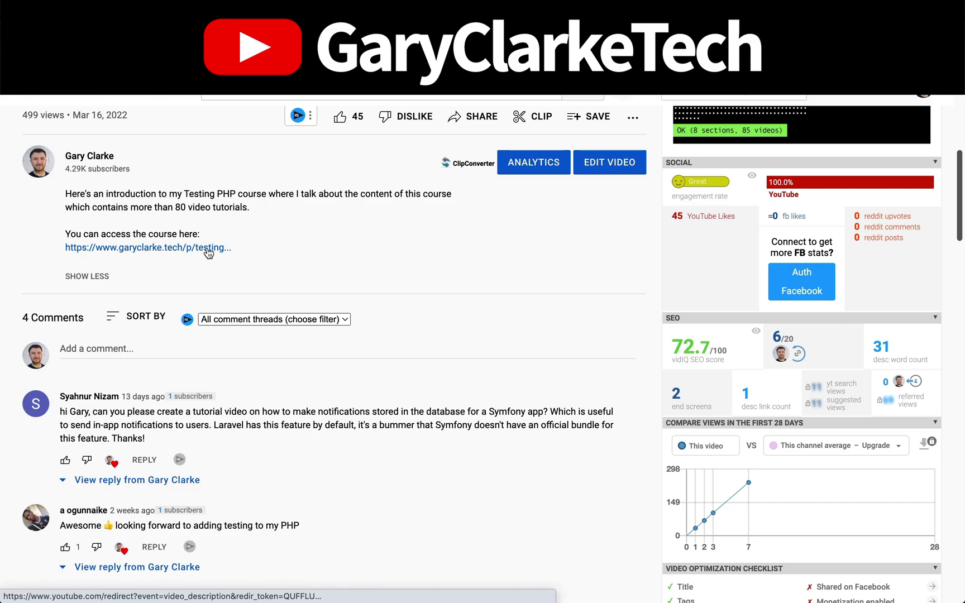
# Open the garyclarke.tech Testing PHP course page from the video description and scroll through it
pyautogui.click(147, 247)
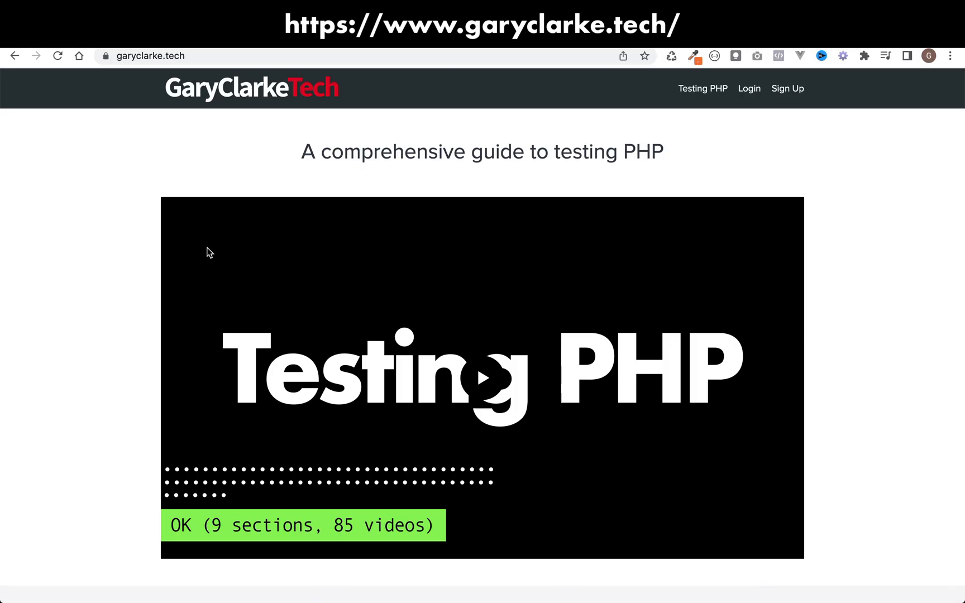
pyautogui.scroll(-3)
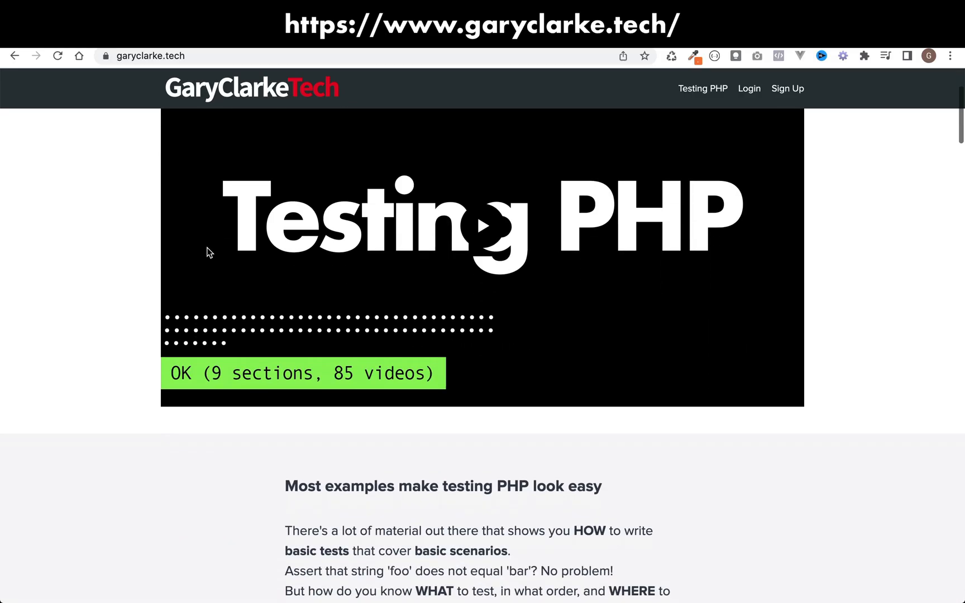
pyautogui.scroll(-3)
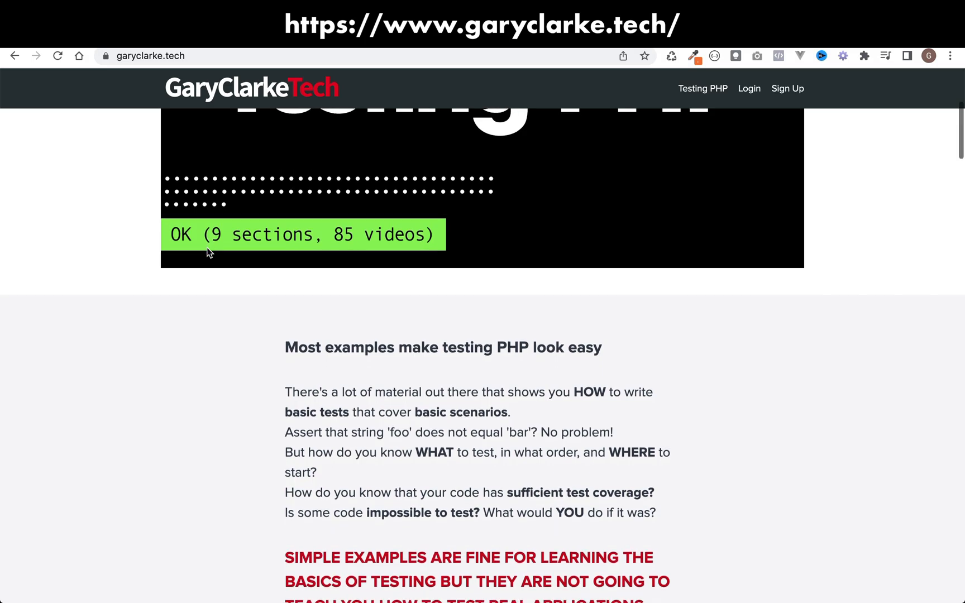